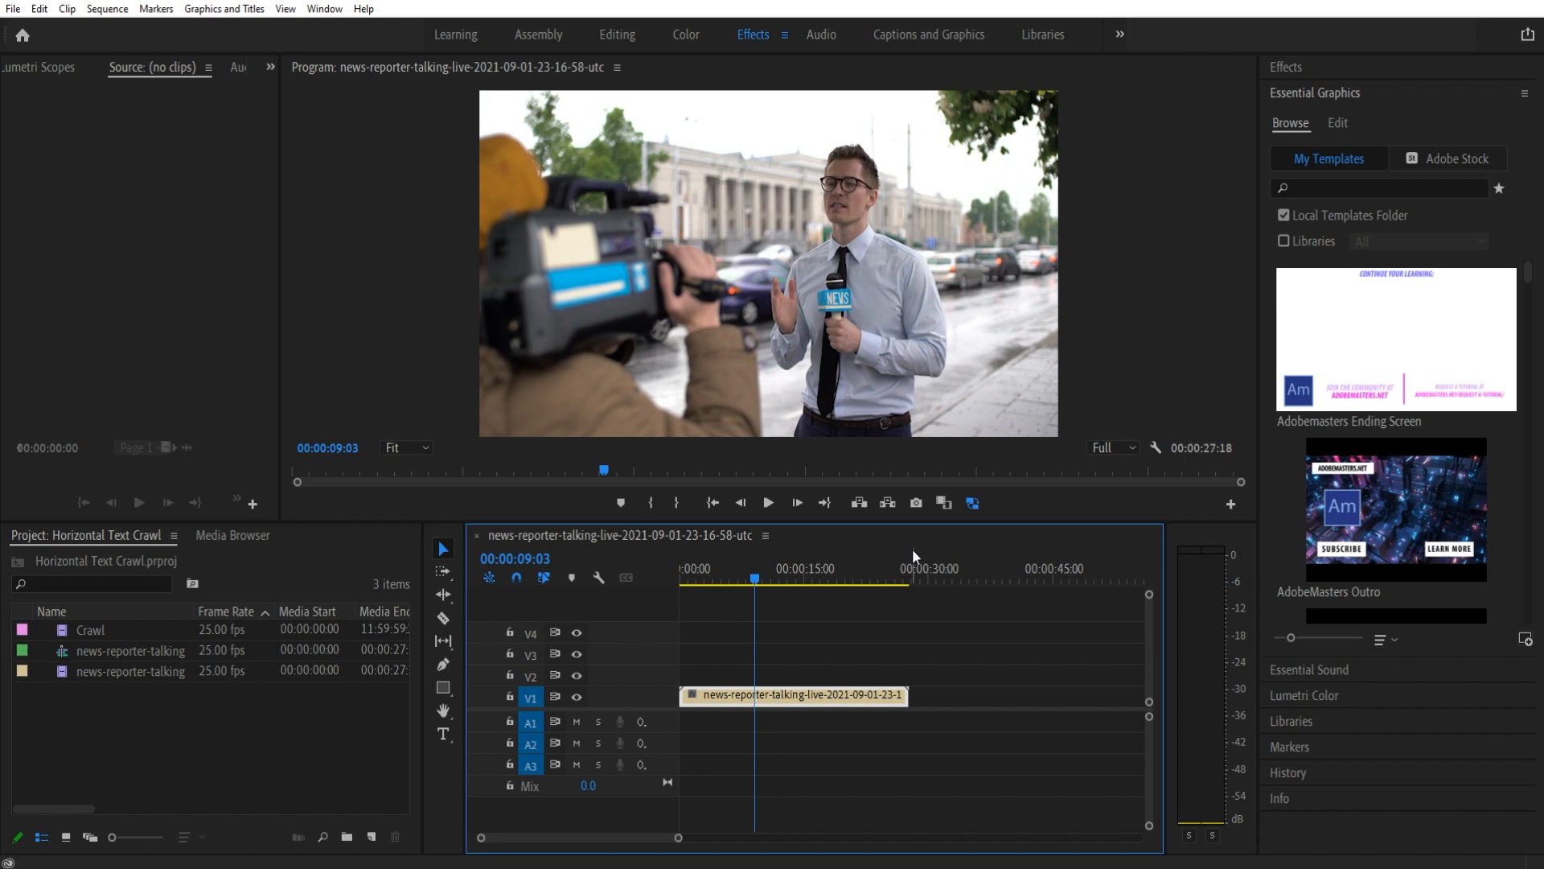
mouse_move(762, 626)
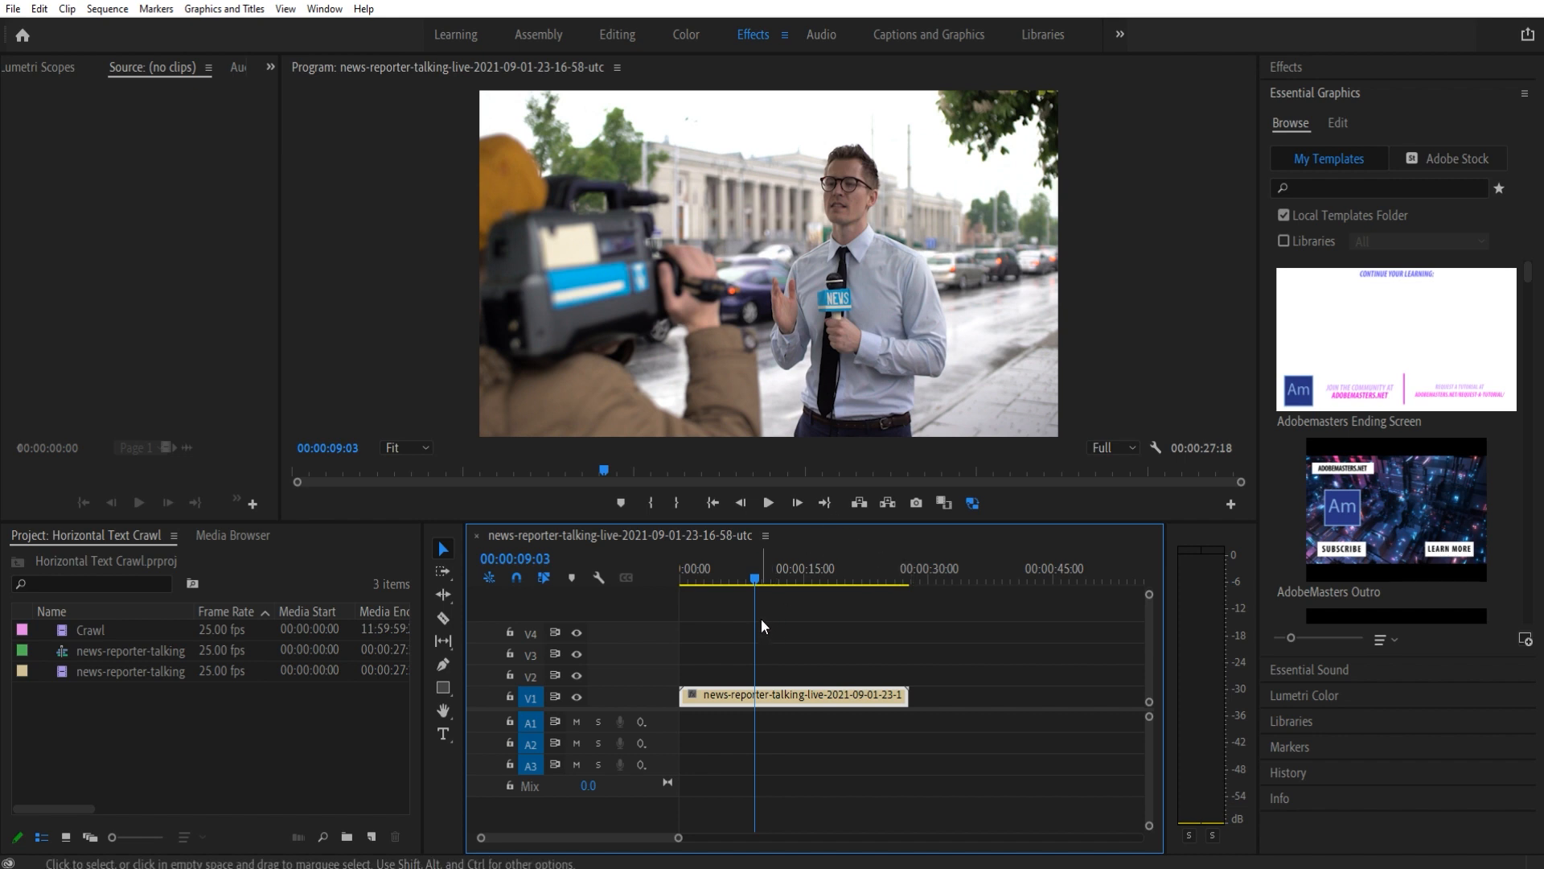
- Return the playhead to 00:00:00:00 at the start of the reporter sequence
left_click(685, 578)
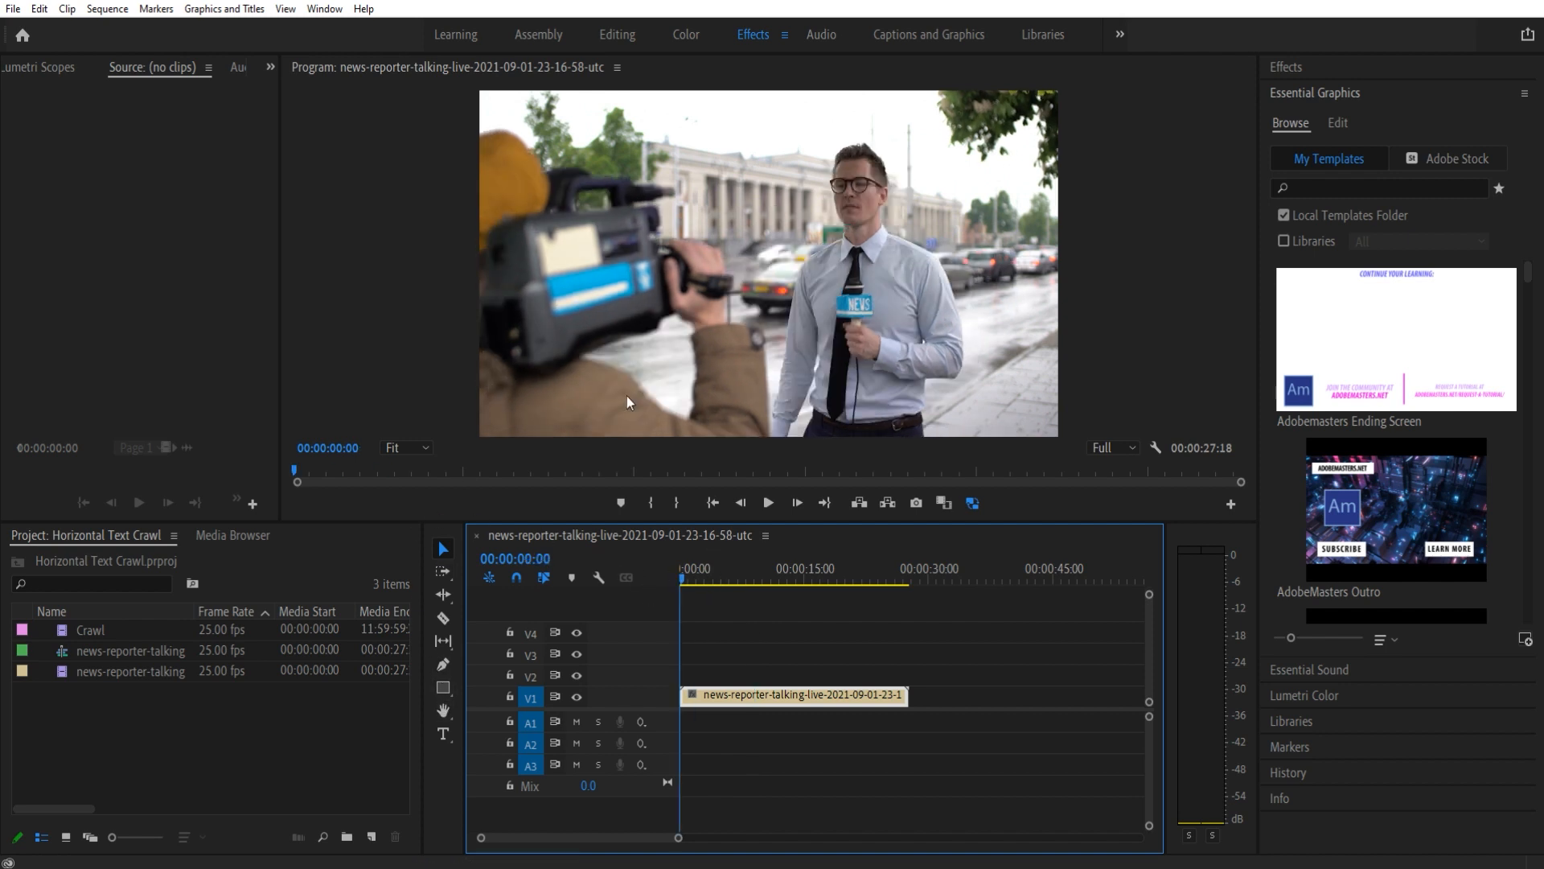
mouse_move(444, 613)
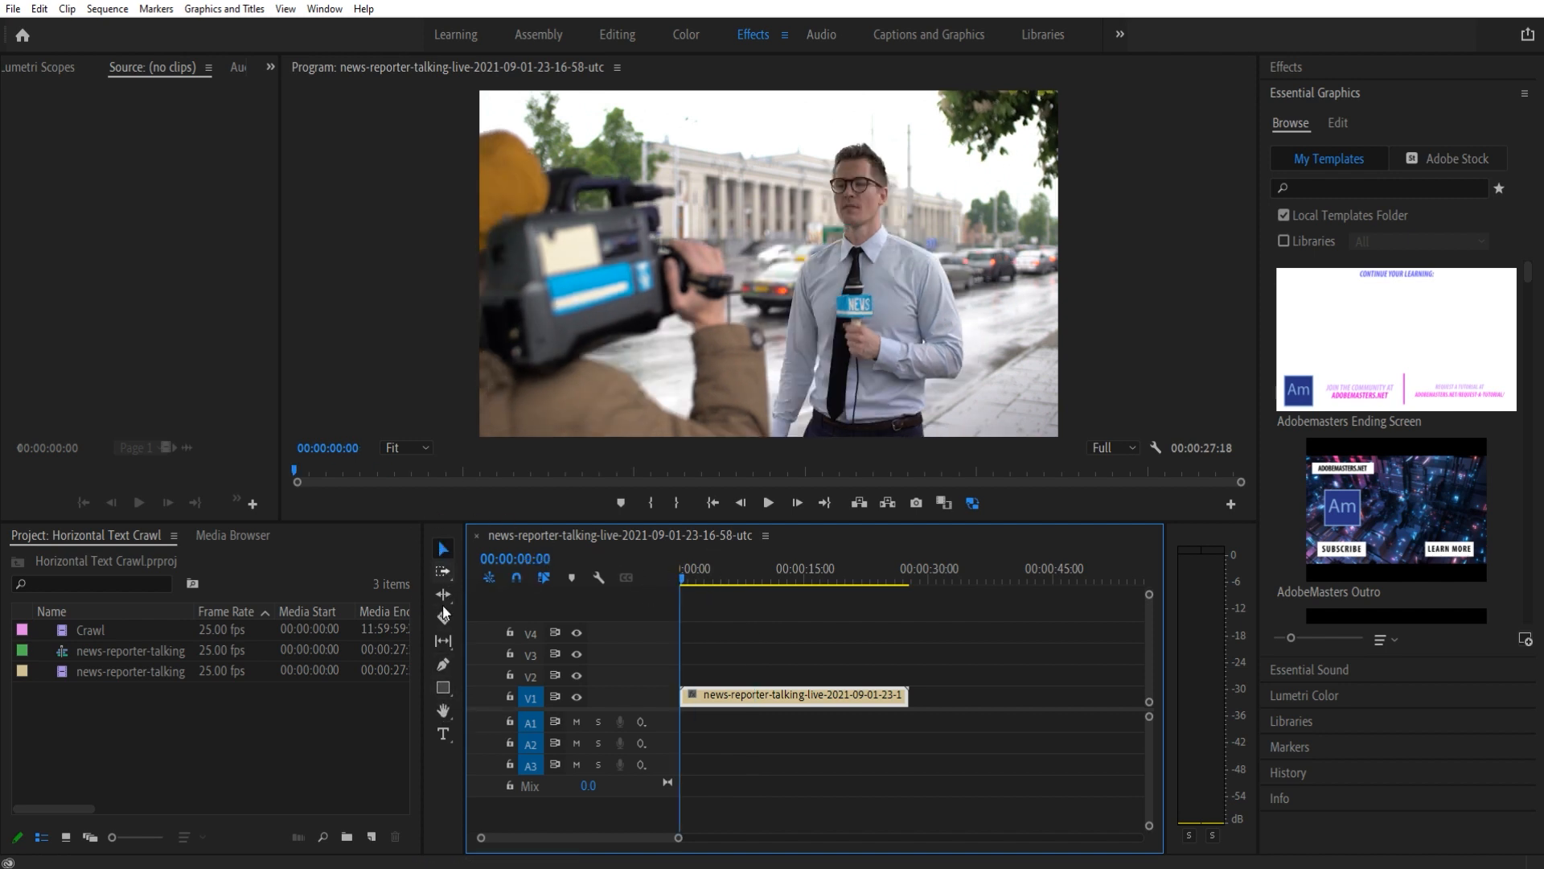
- Select the Rectangle Tool from the shape drawing options to draw the lower bar
left_click(444, 687)
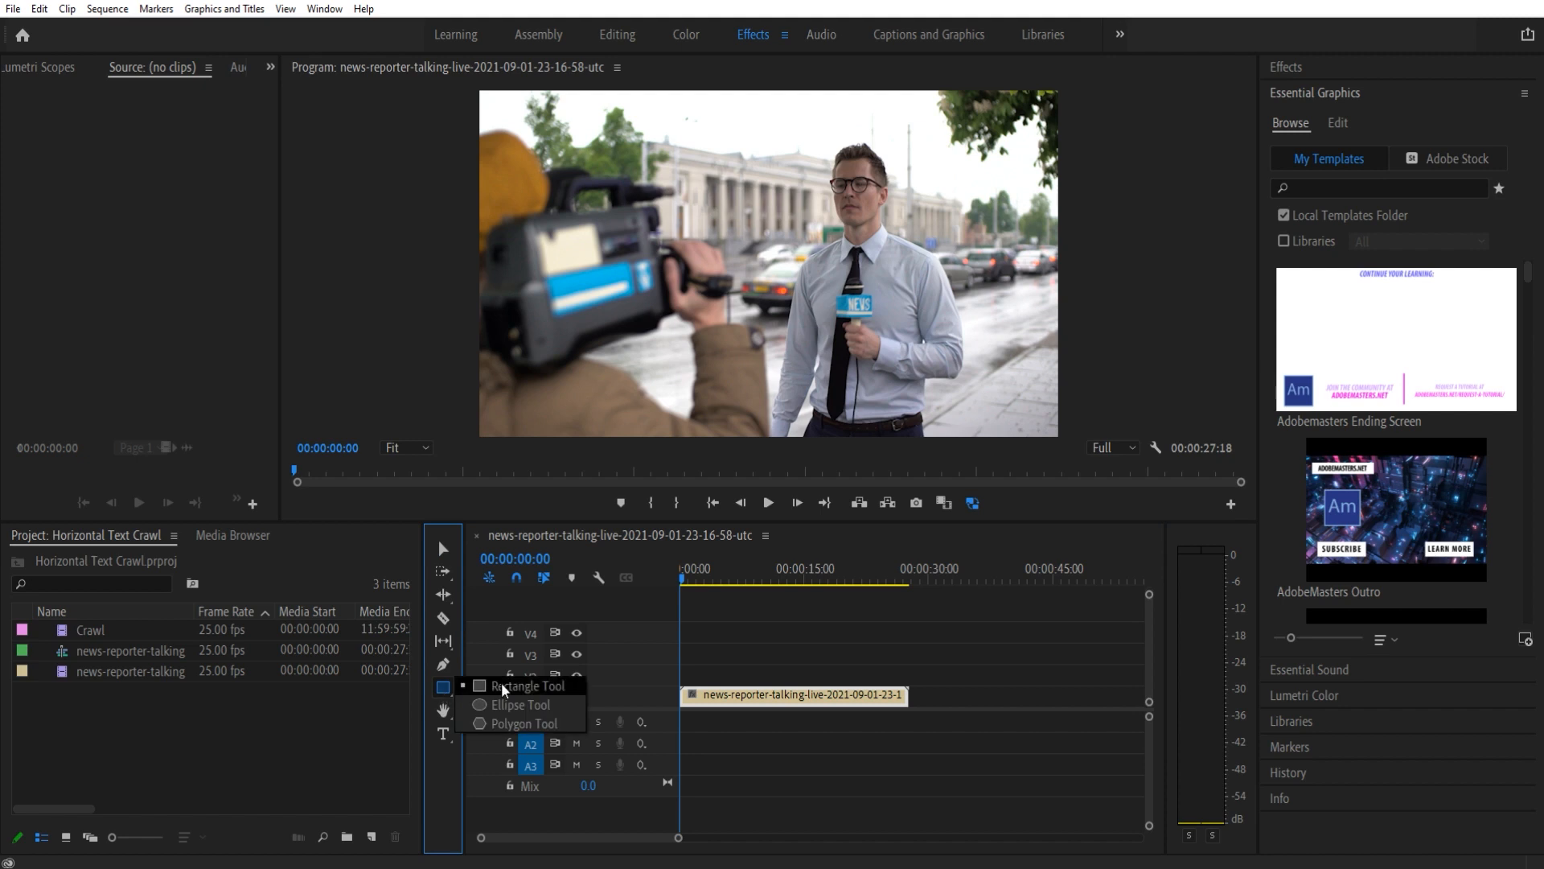
left_click(526, 685)
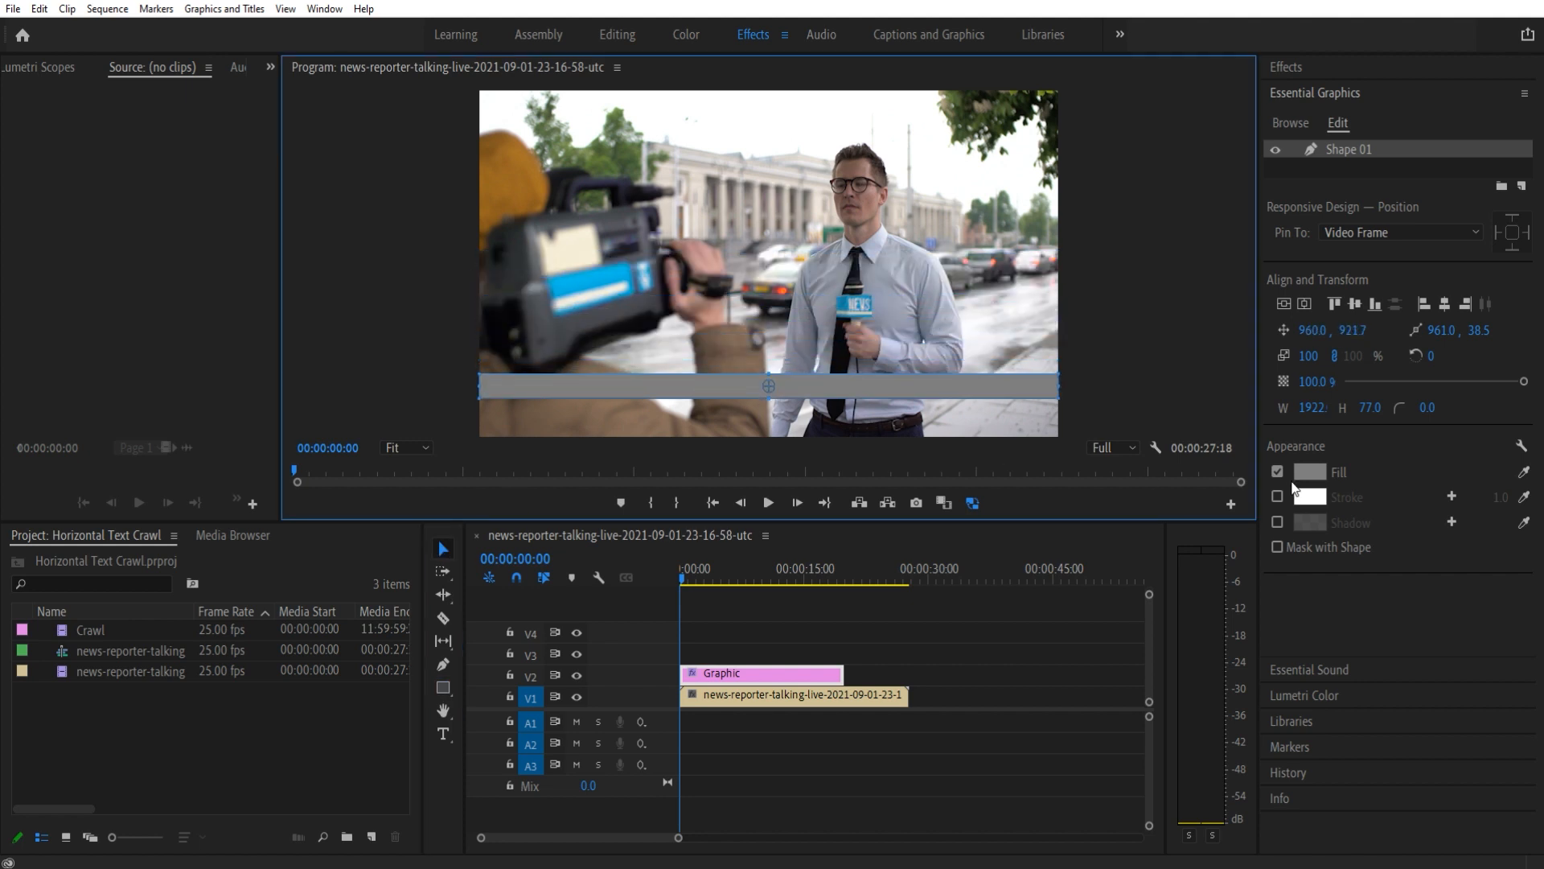
- Fill the bar red BD0303 at about 73% opacity, then deselect it
left_click(1309, 471)
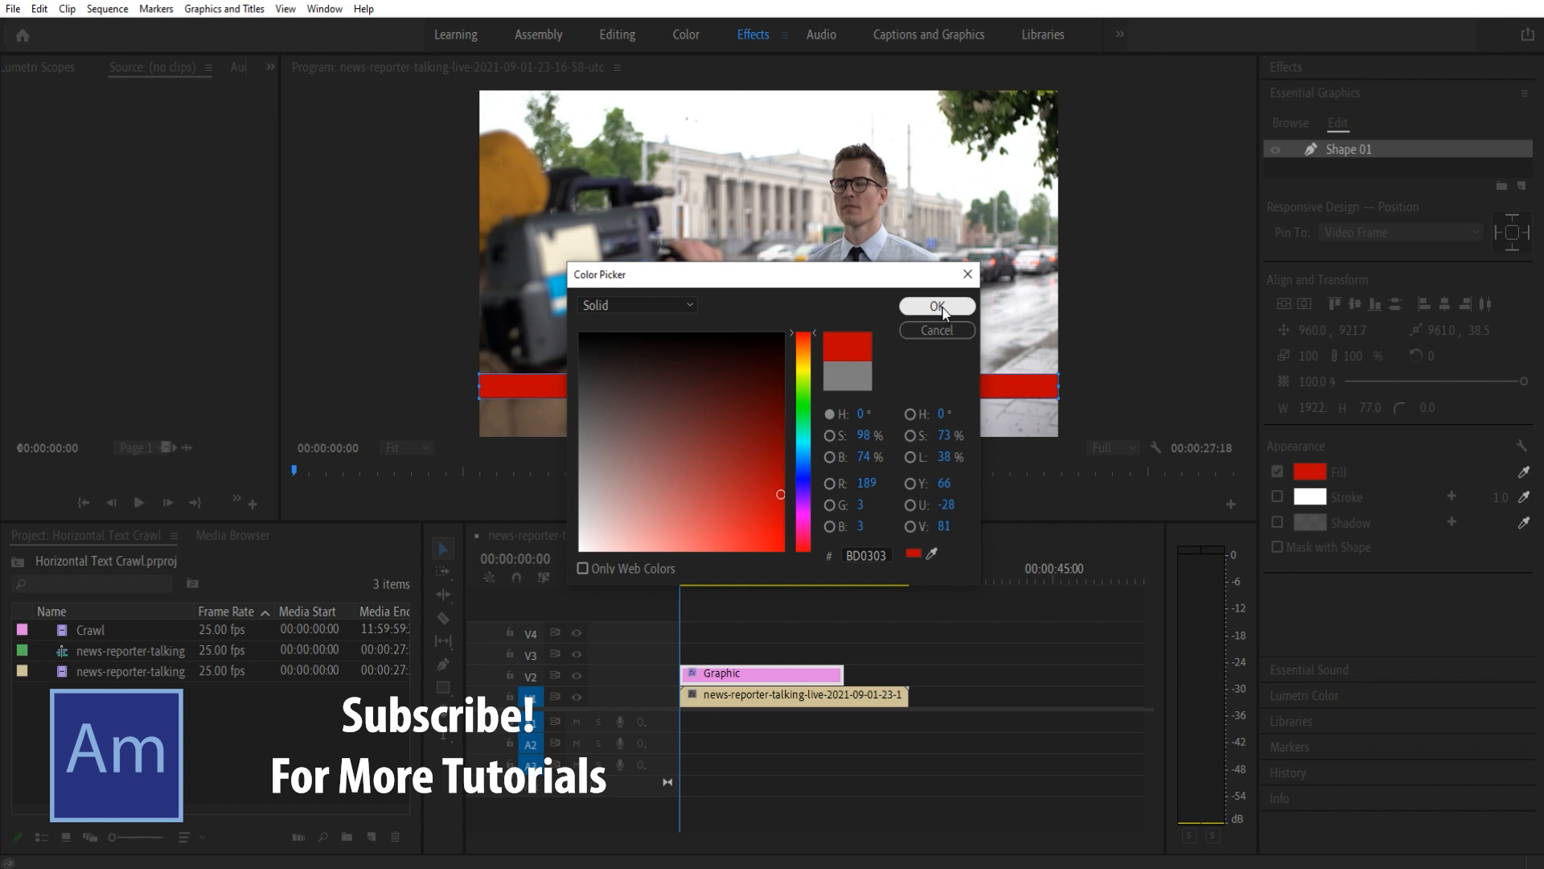
left_click(935, 305)
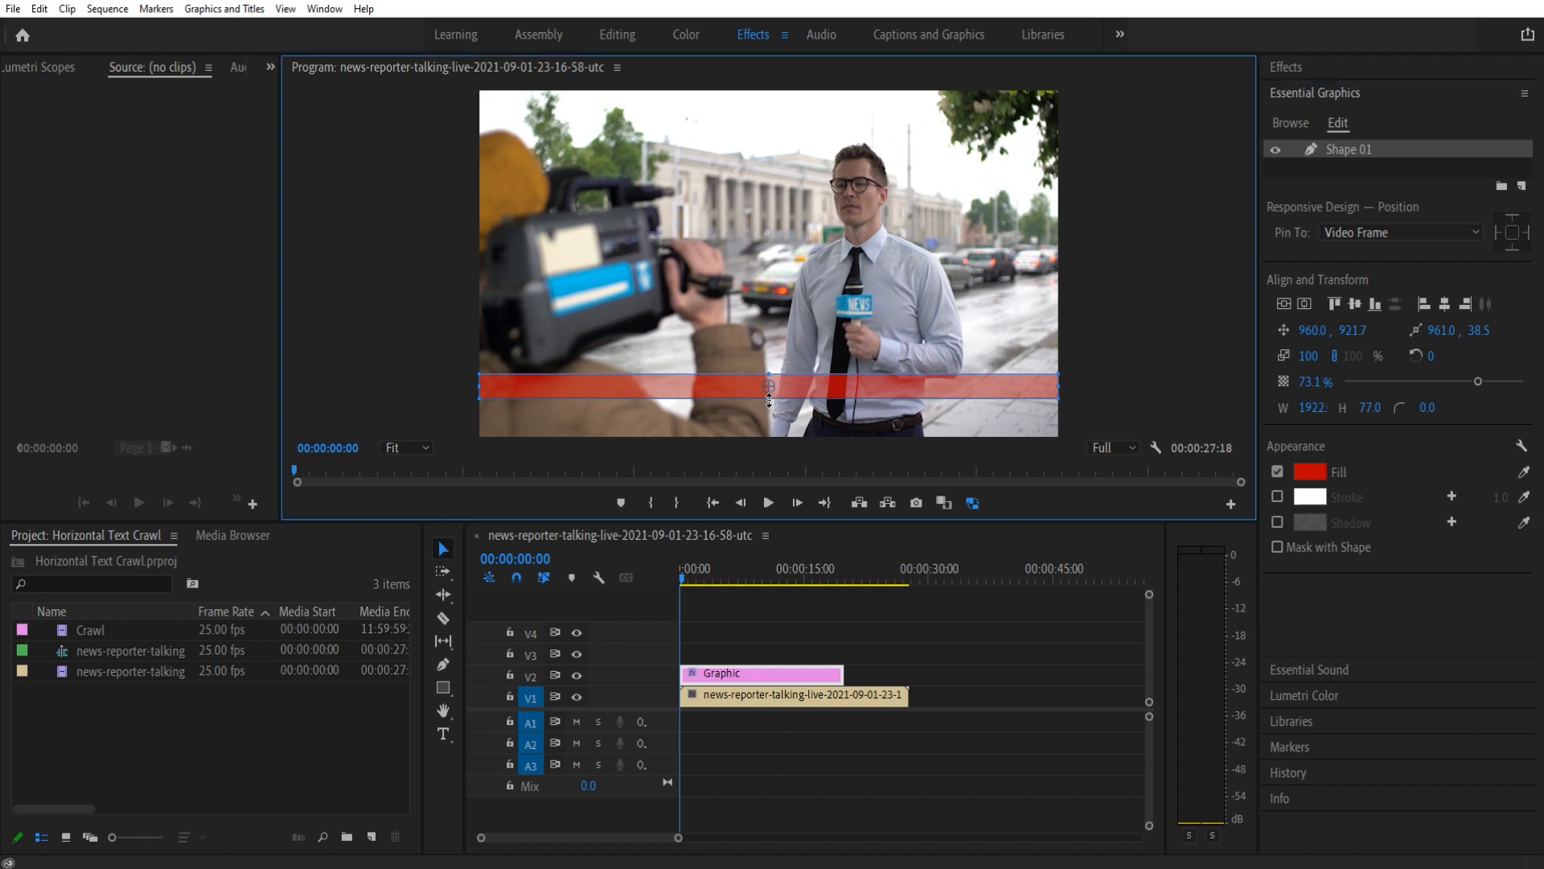
left_click(965, 655)
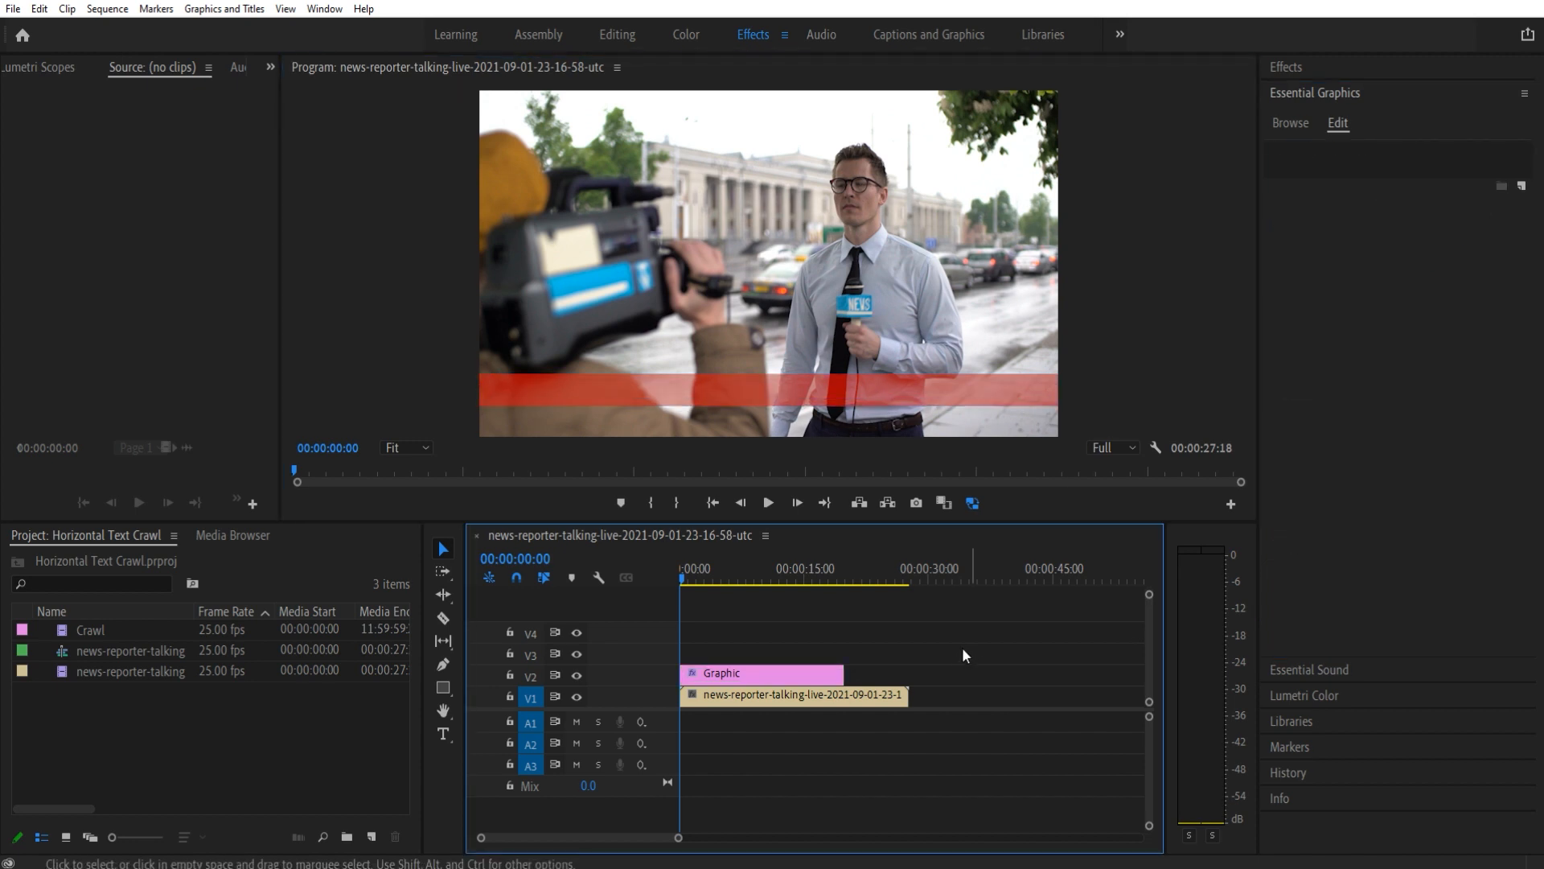
left_click(767, 502)
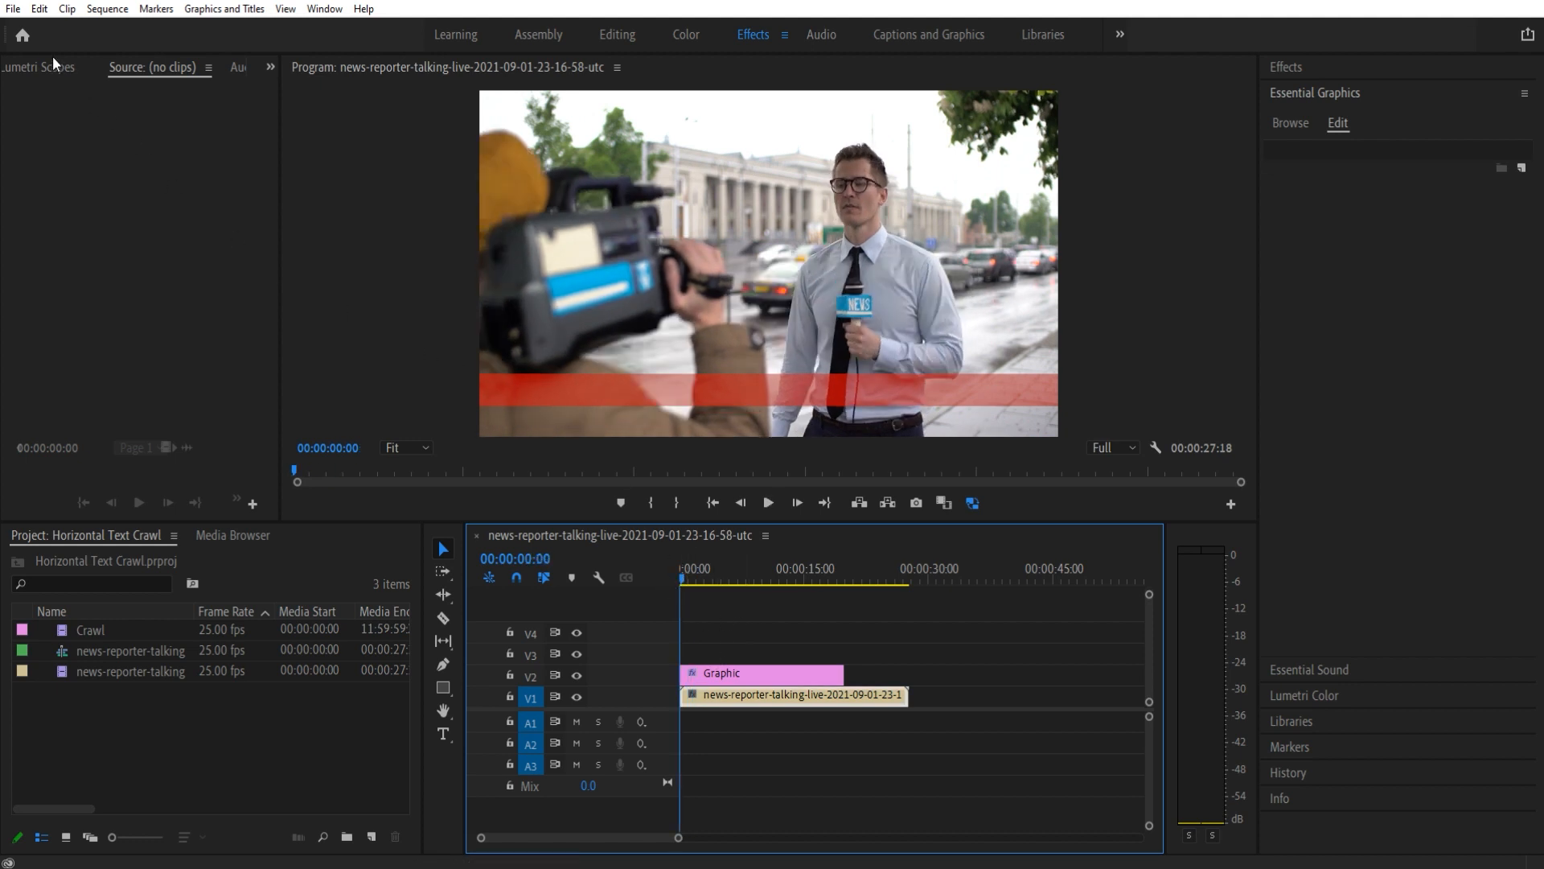
mouse_move(1142, 324)
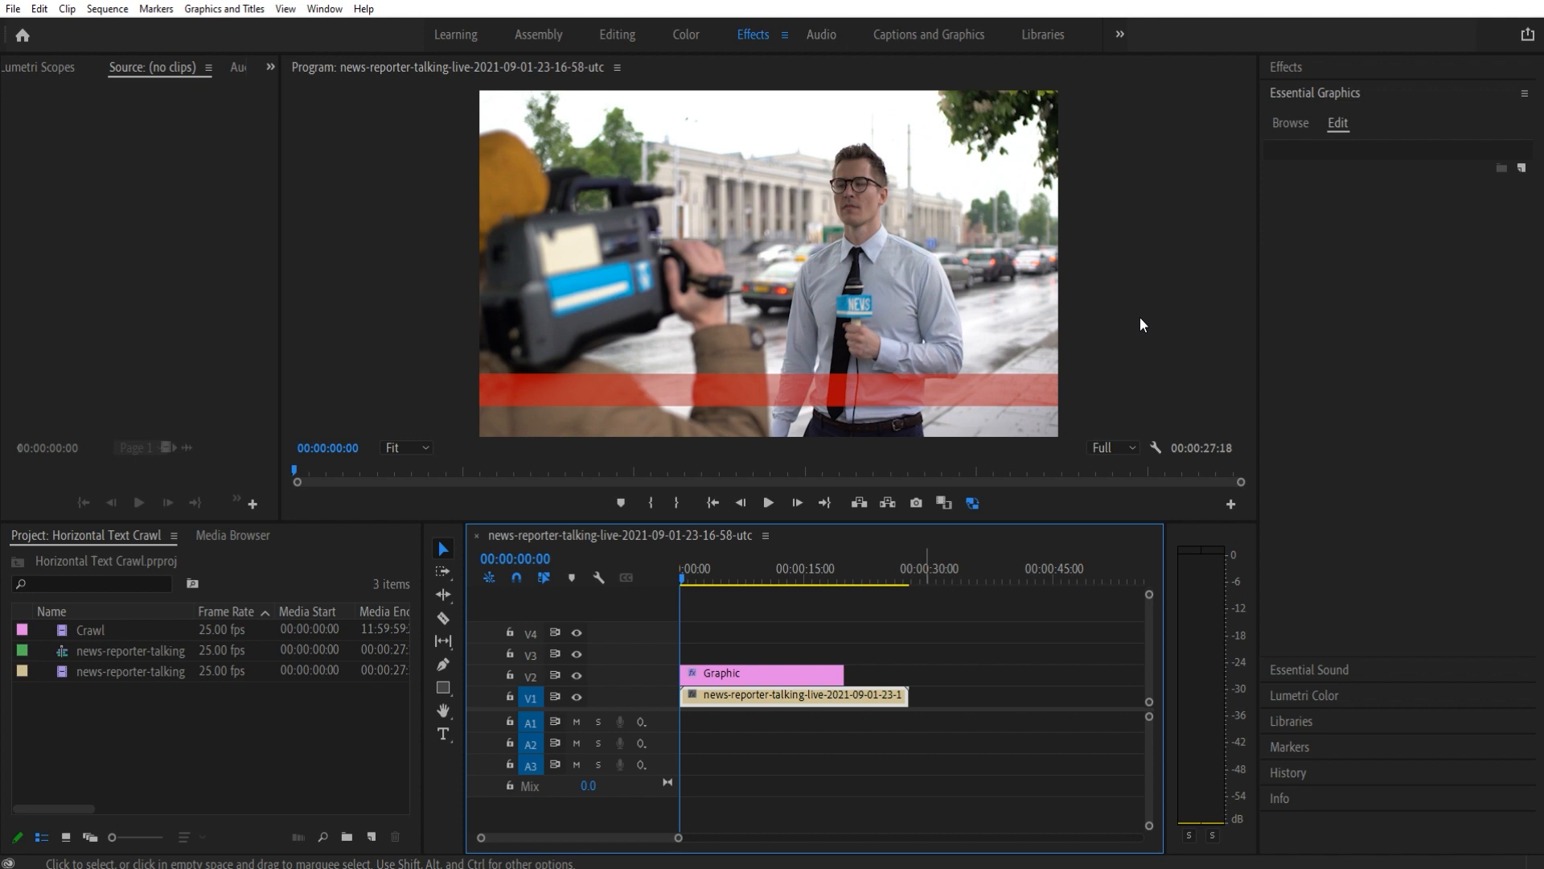
- Start a new legacy title via File > New > Legacy Title
left_click(1290, 122)
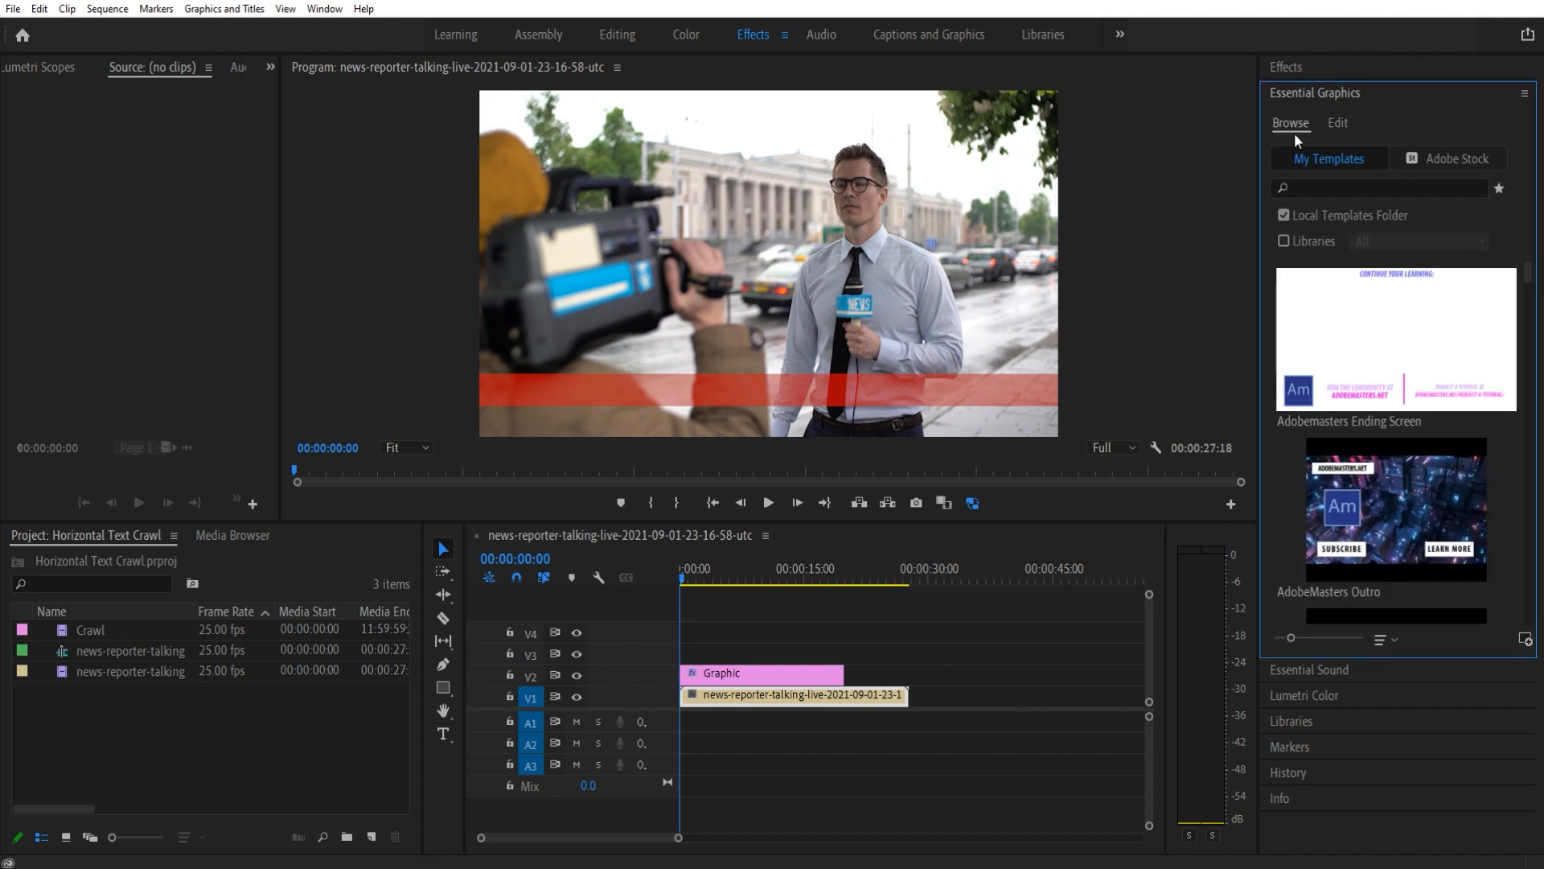
left_click(1336, 122)
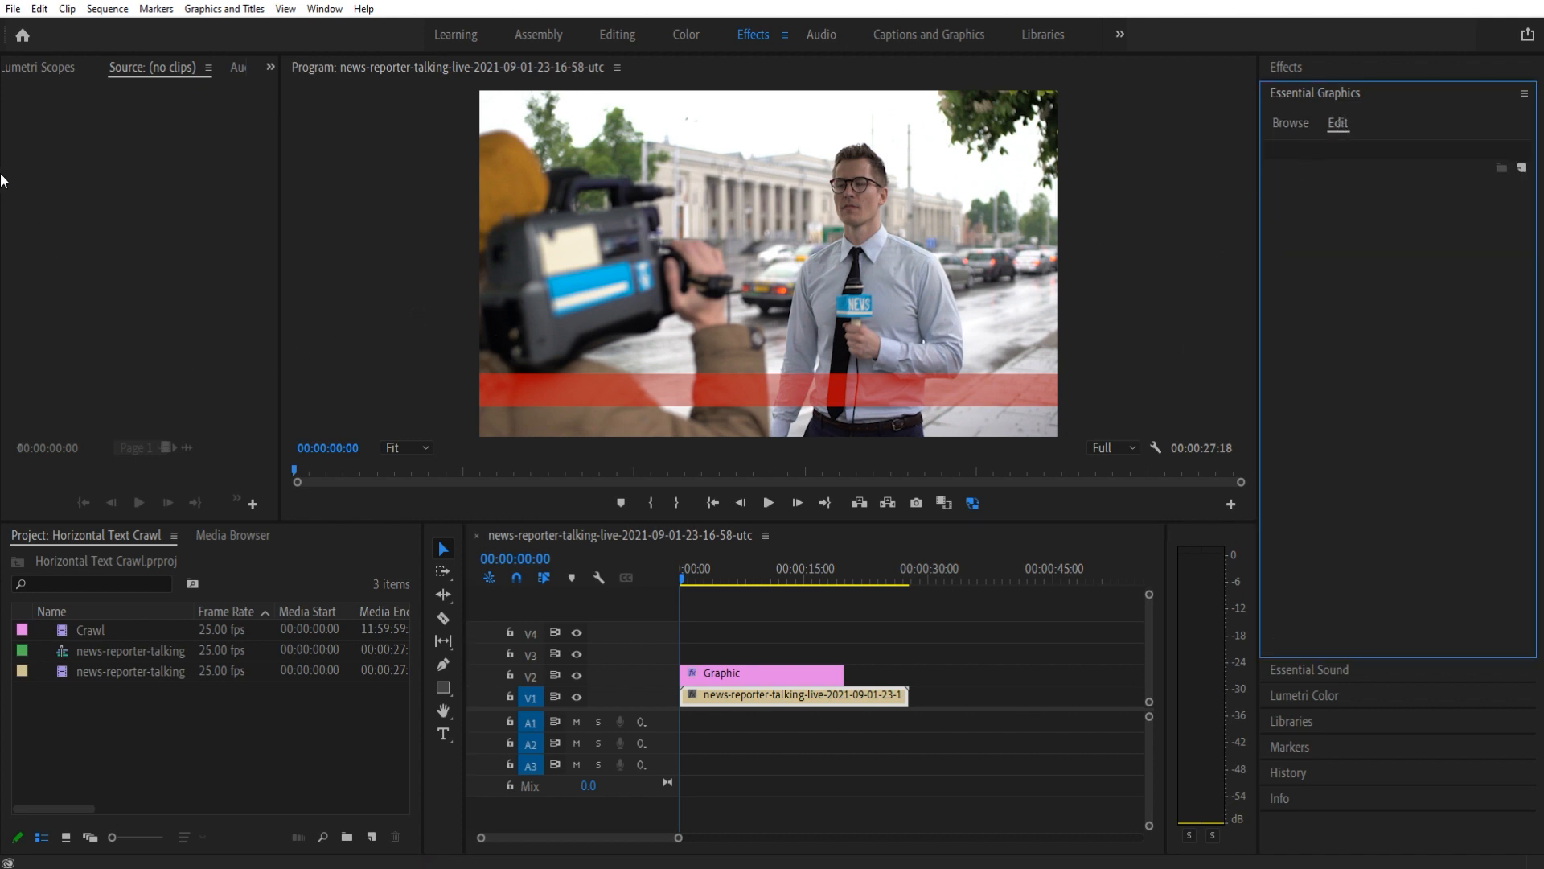
left_click(13, 9)
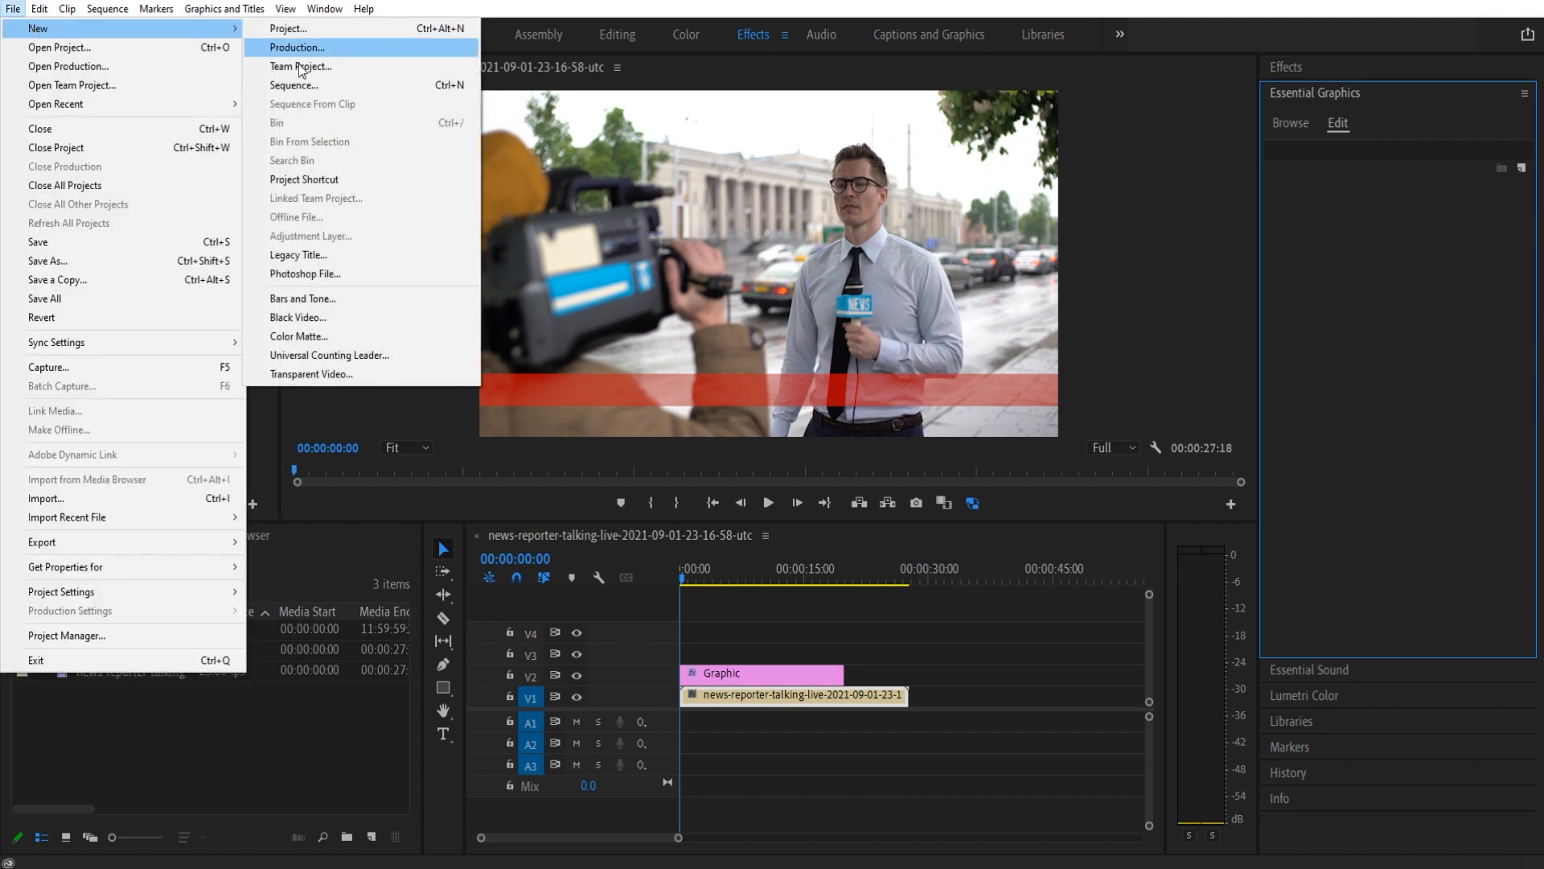
left_click(296, 254)
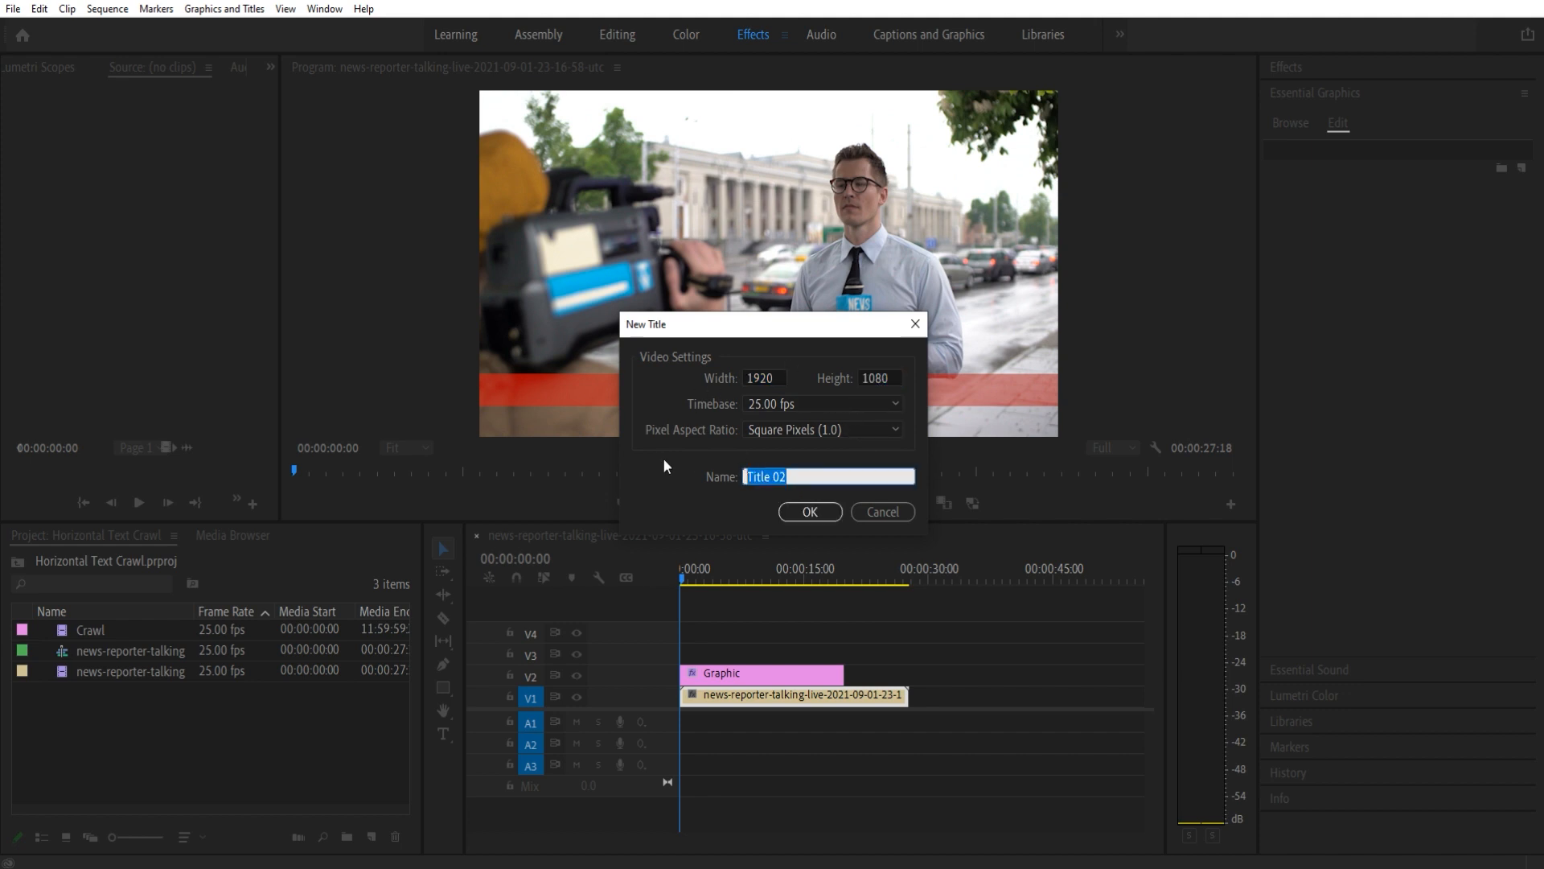
- Name the legacy title 'Crawl', confirm it, and dismiss the titler notice
type("Crawl")
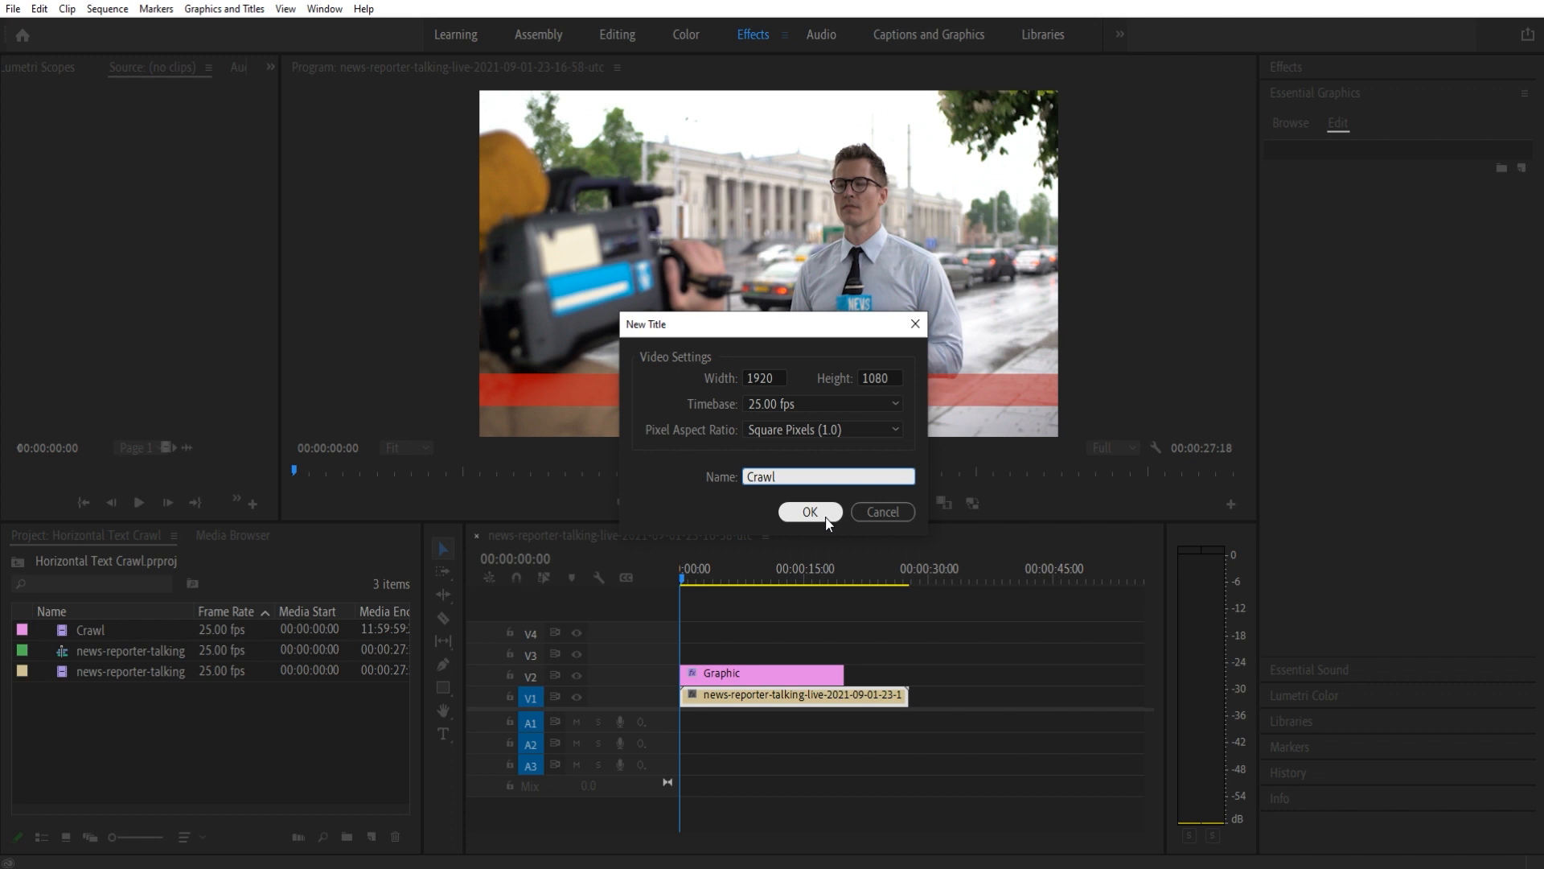
left_click(809, 512)
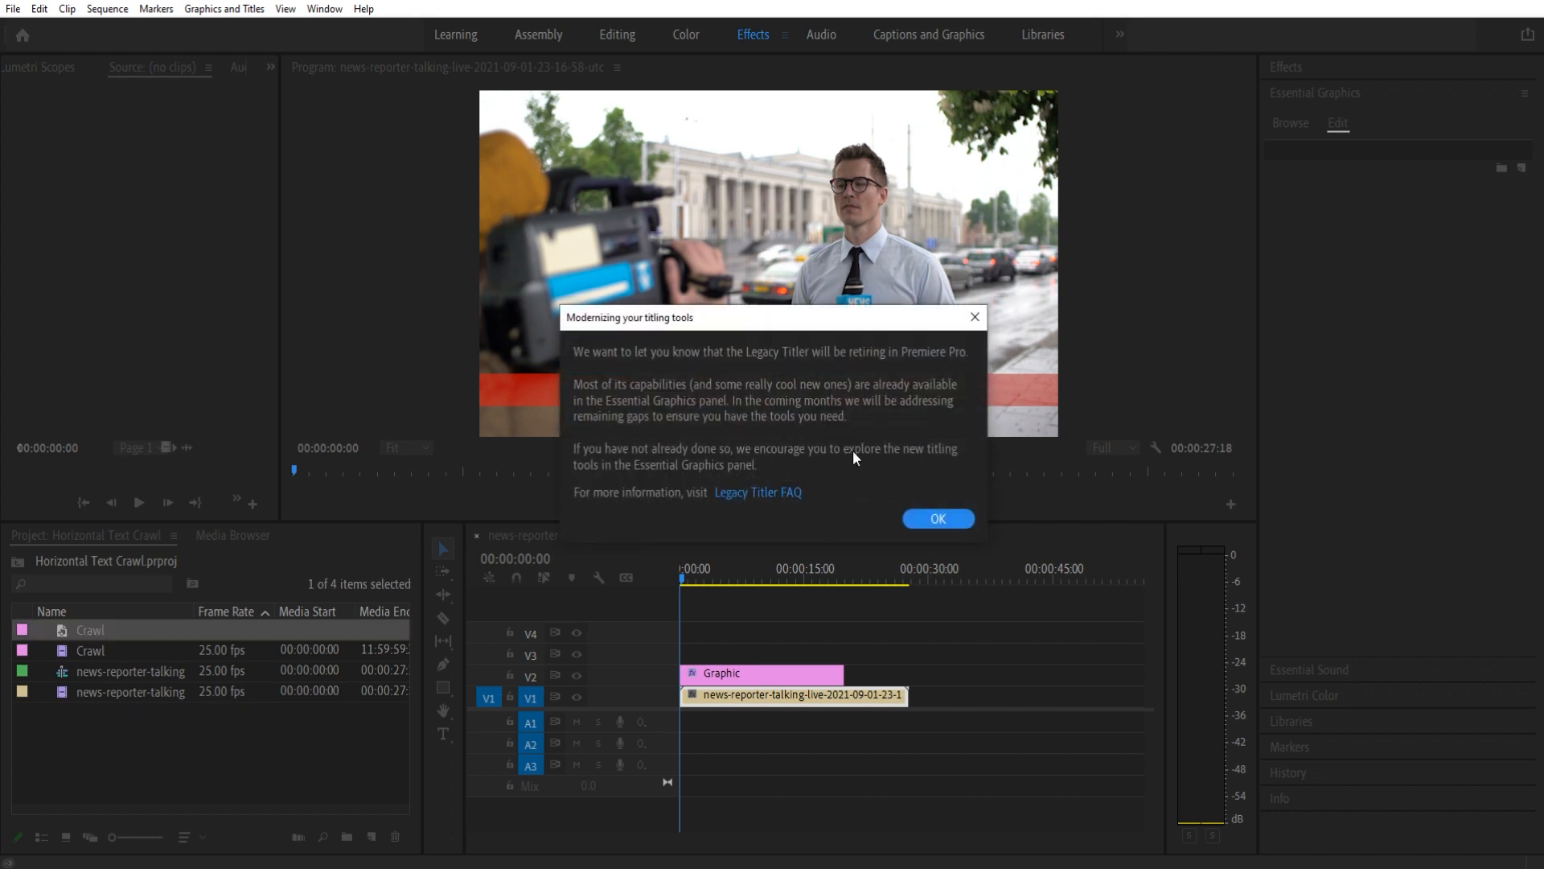
mouse_move(631, 424)
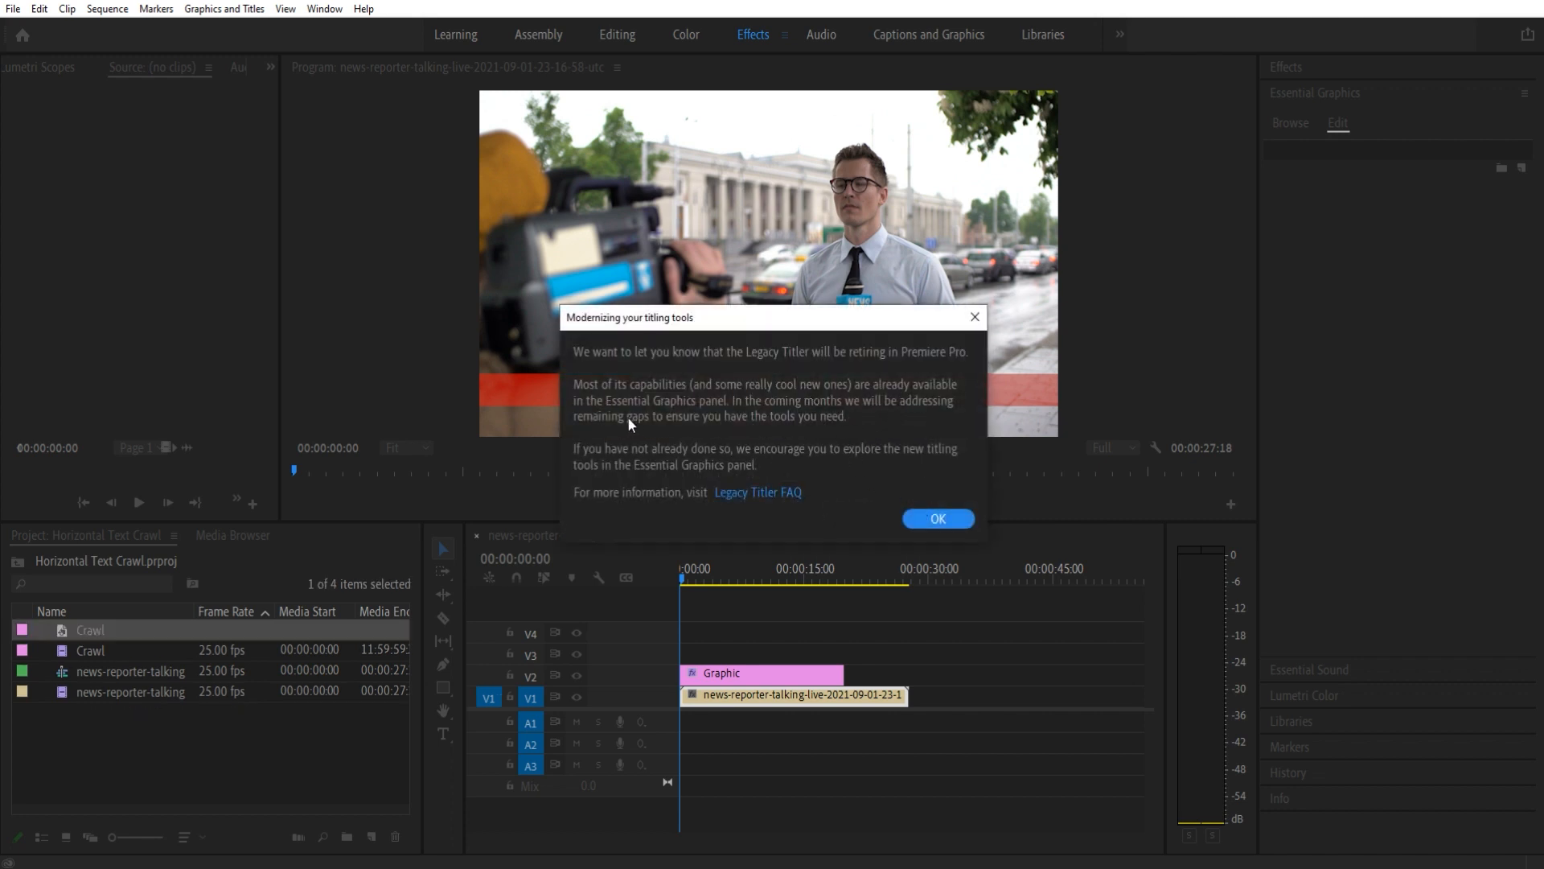
left_click(936, 519)
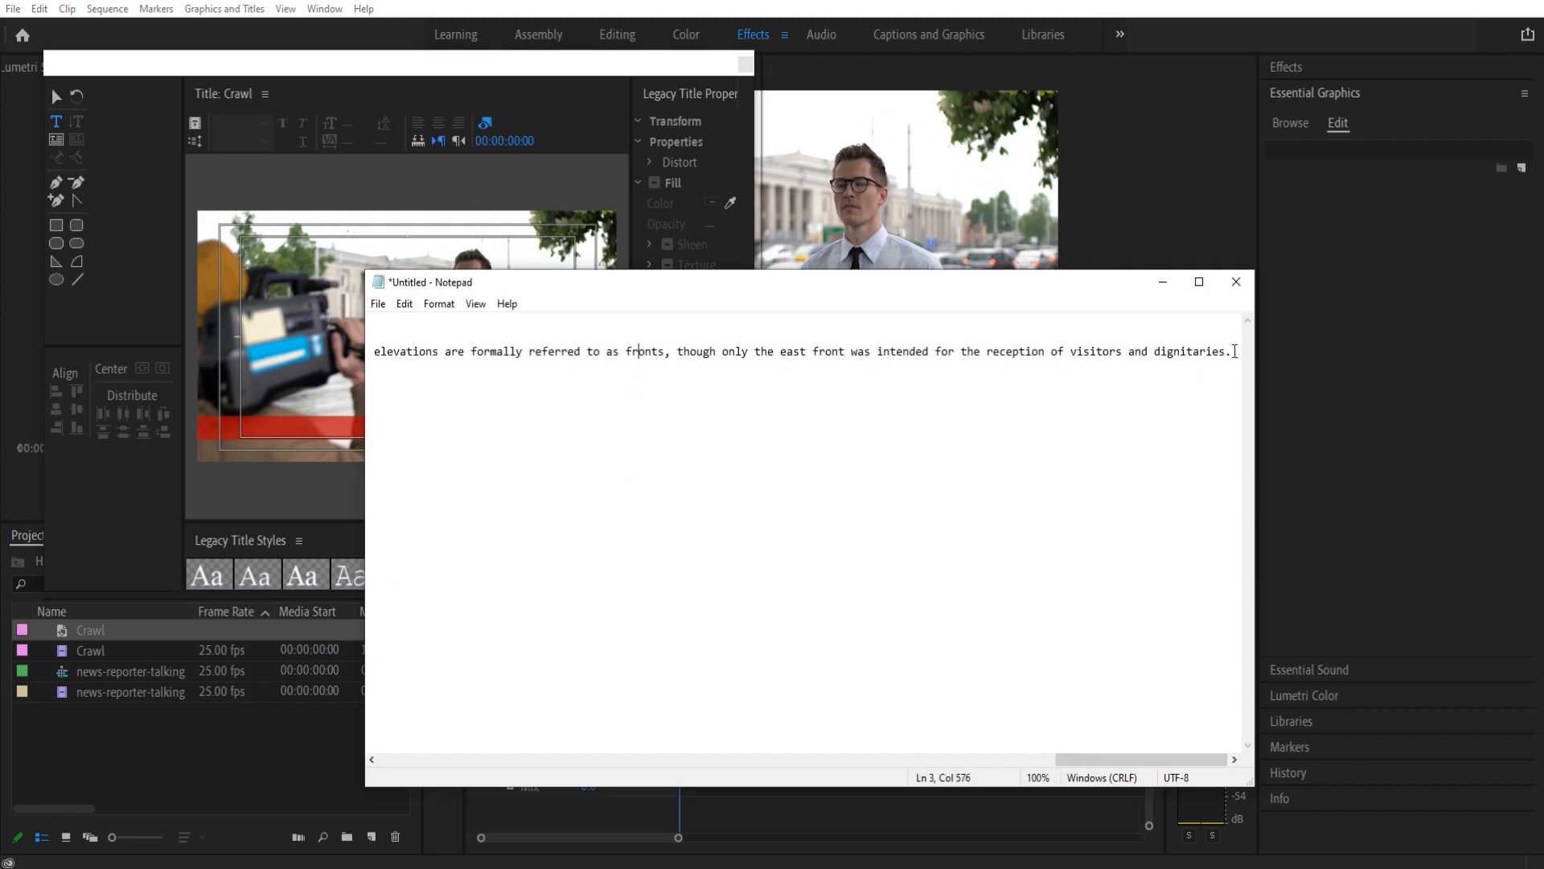
- Select the whole Capitol paragraph in Notepad and bring it into the Crawl title's text box
key("ctrl+a")
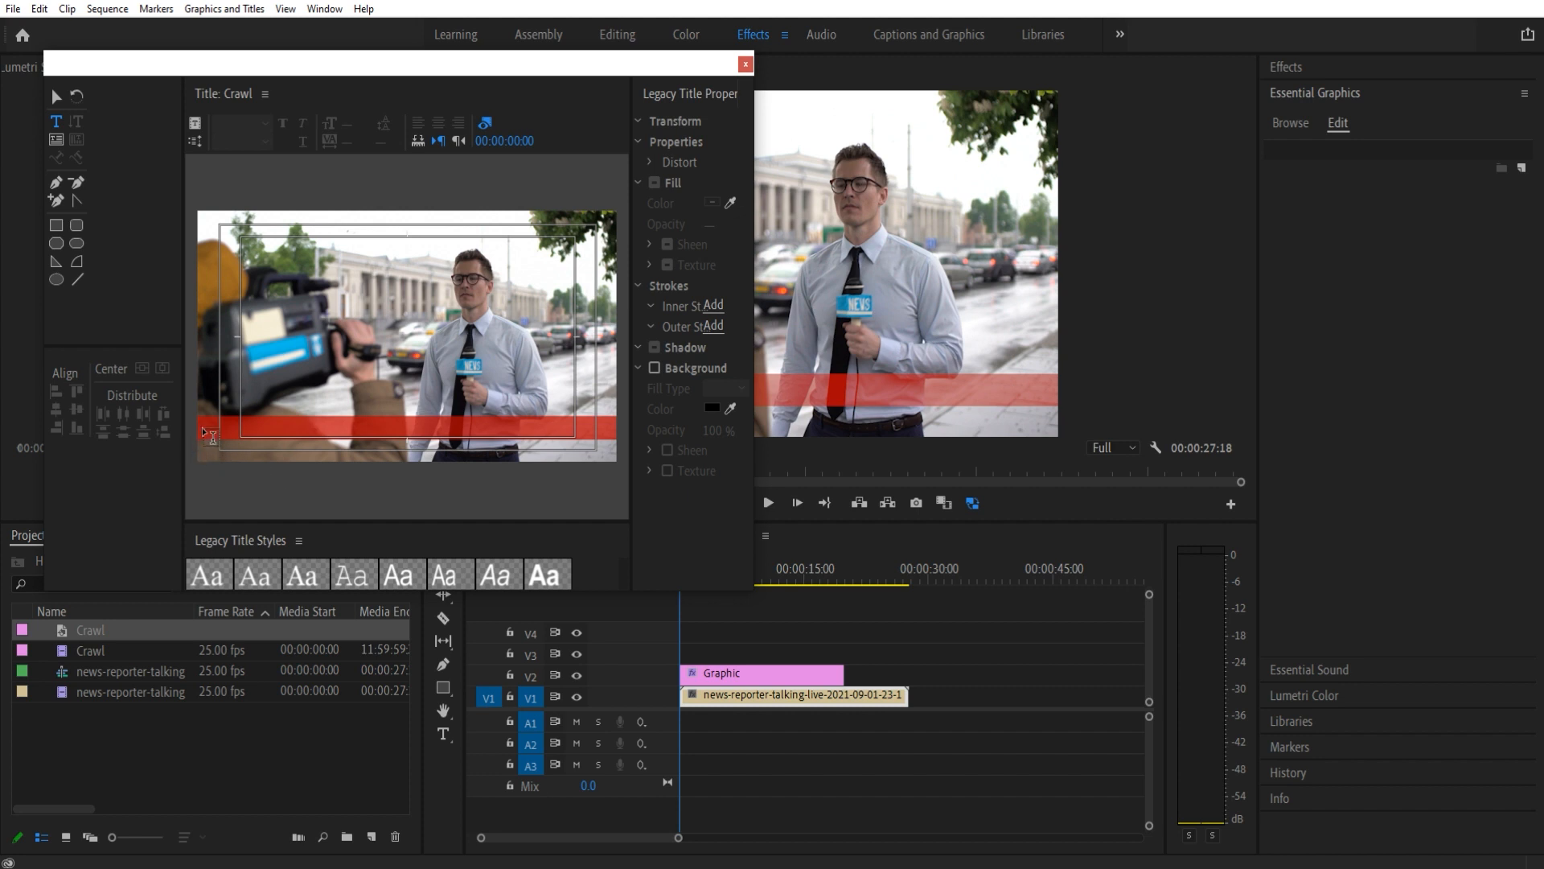
left_click(205, 424)
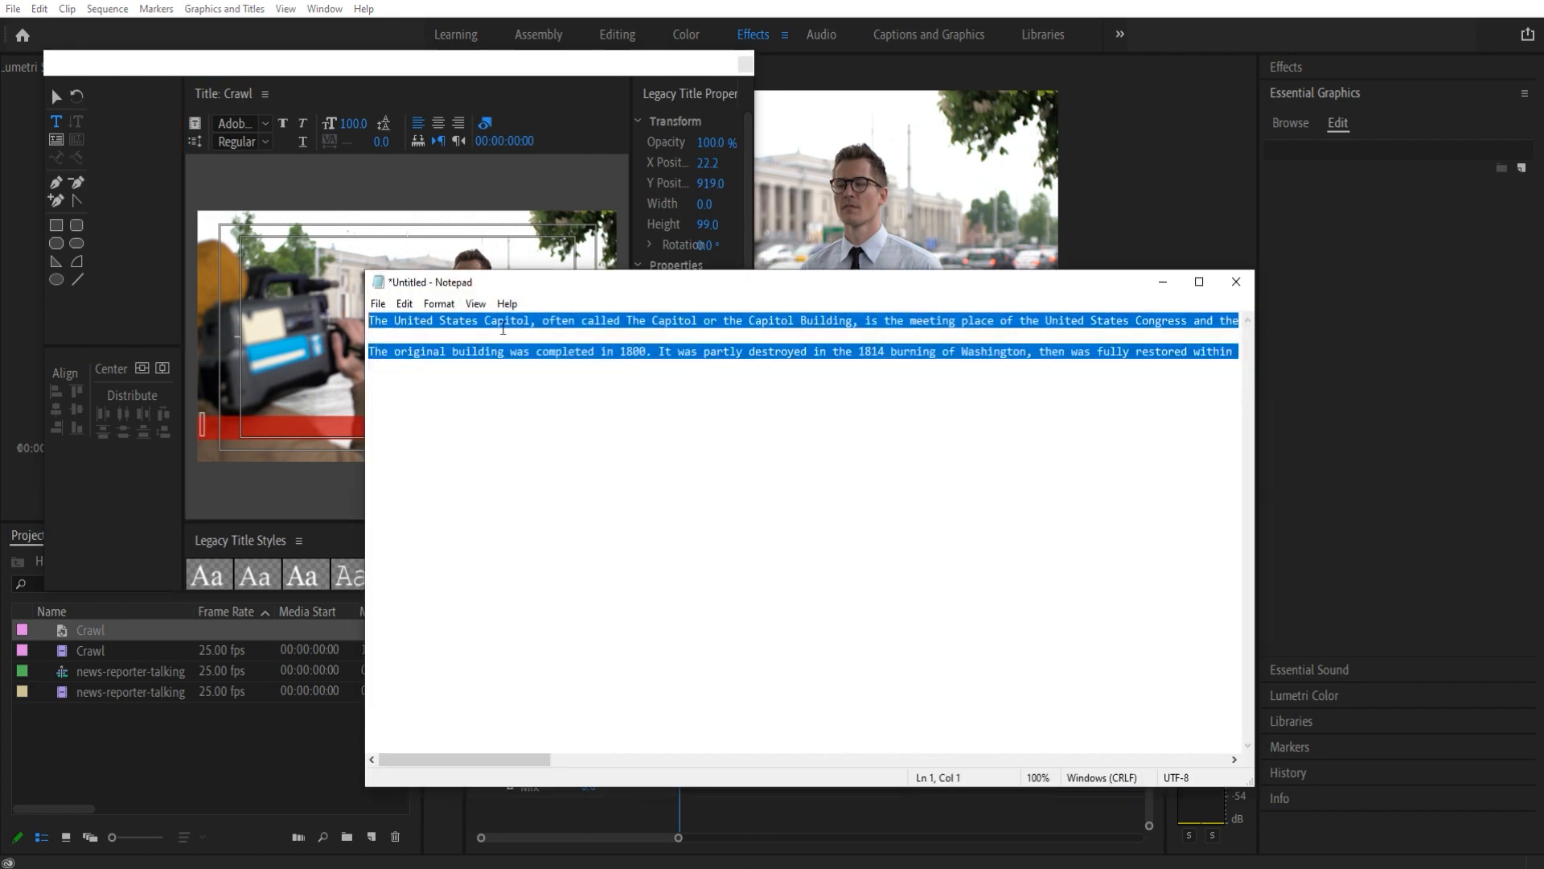
left_click(400, 352)
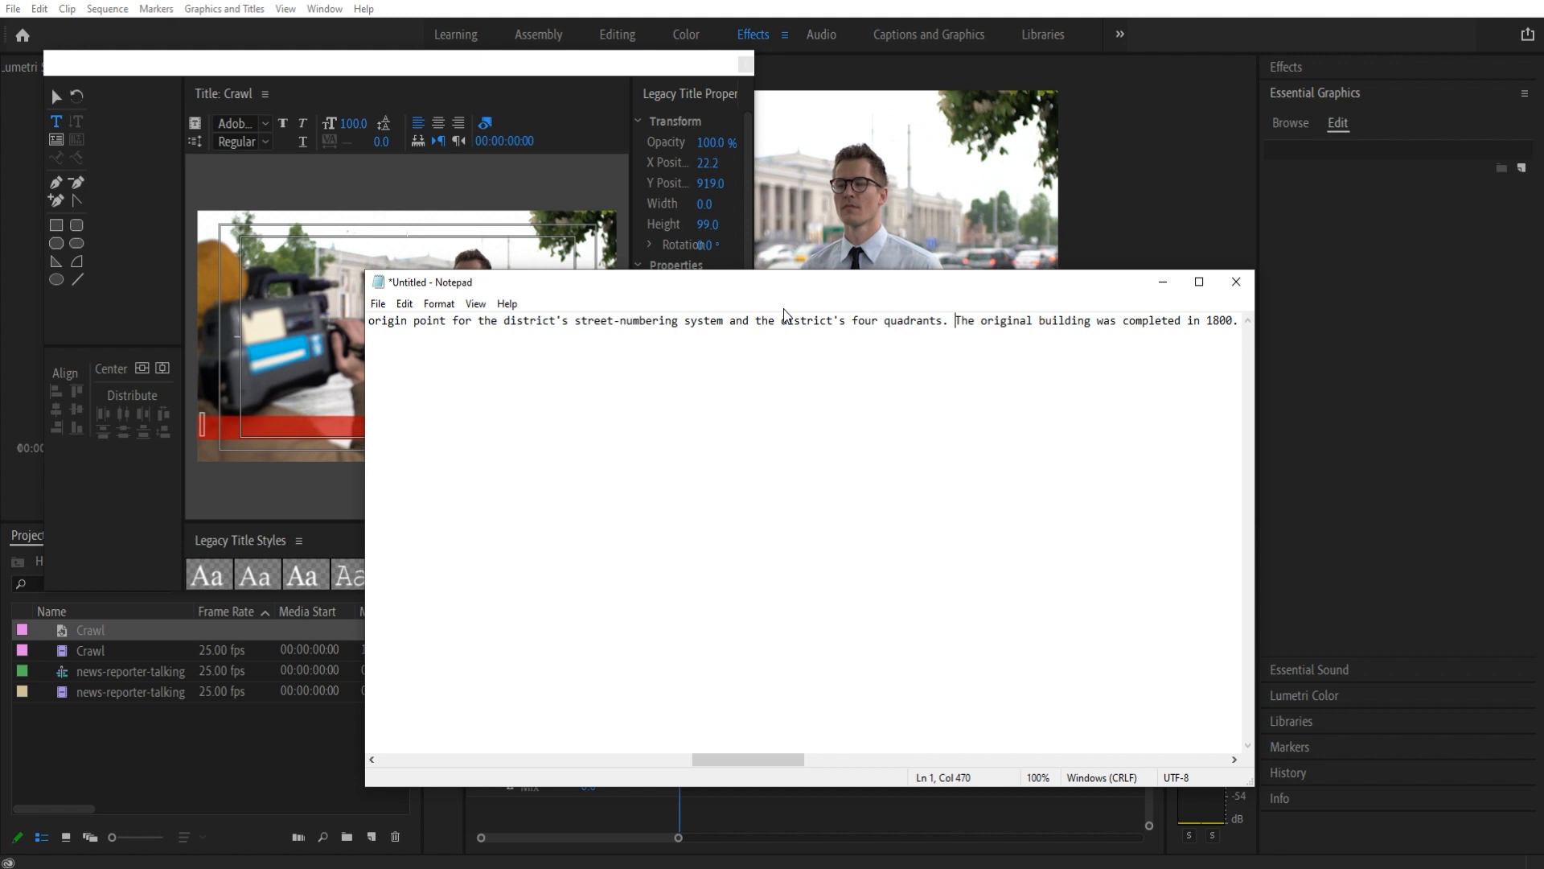
key("ctrl+a")
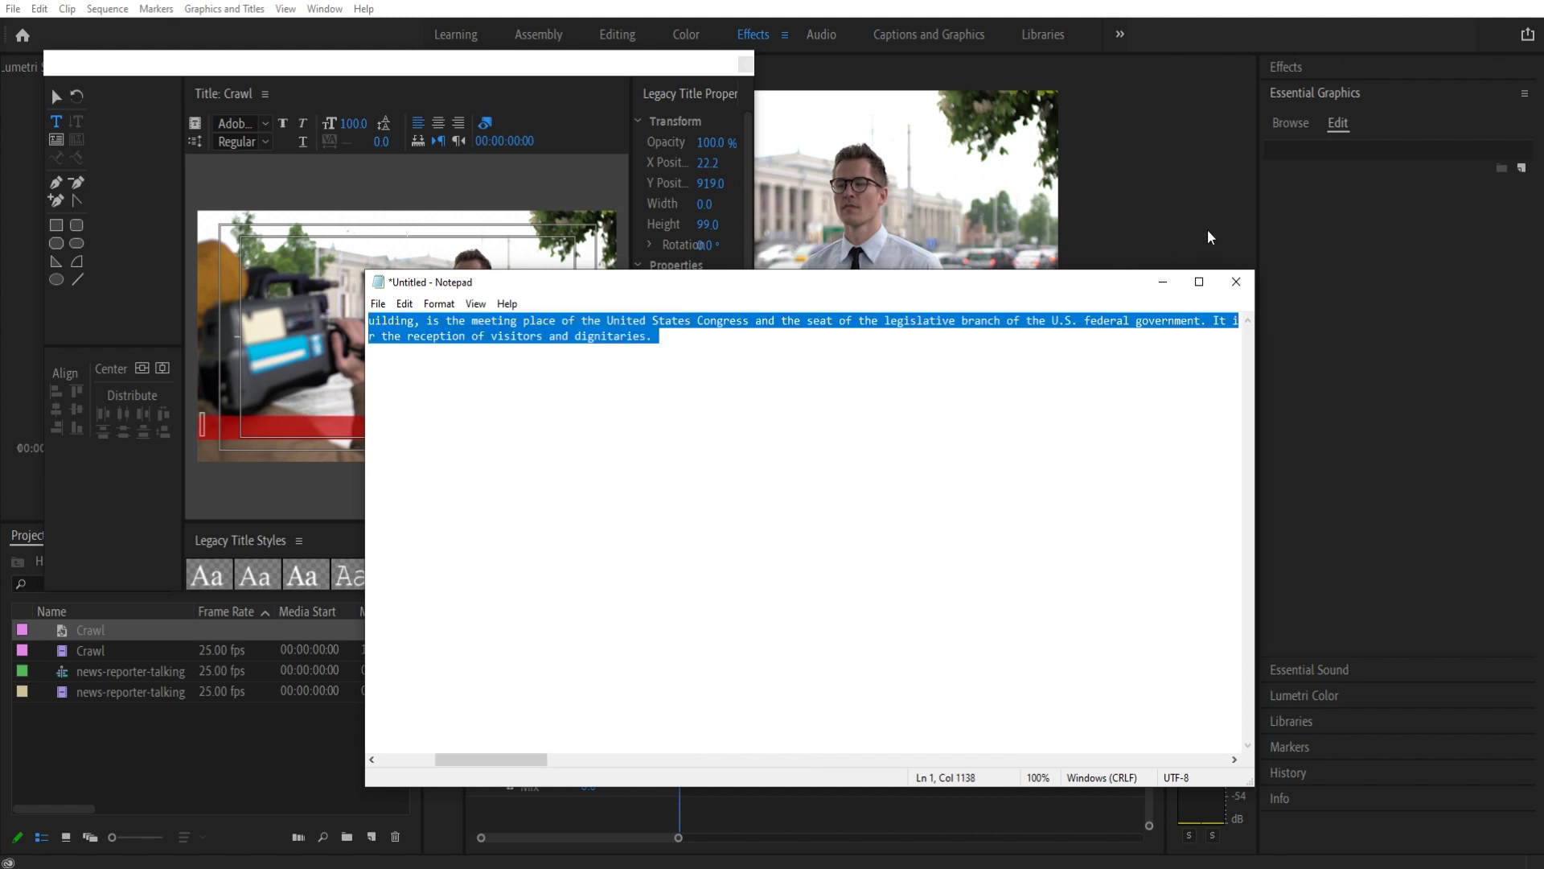
left_click(1235, 282)
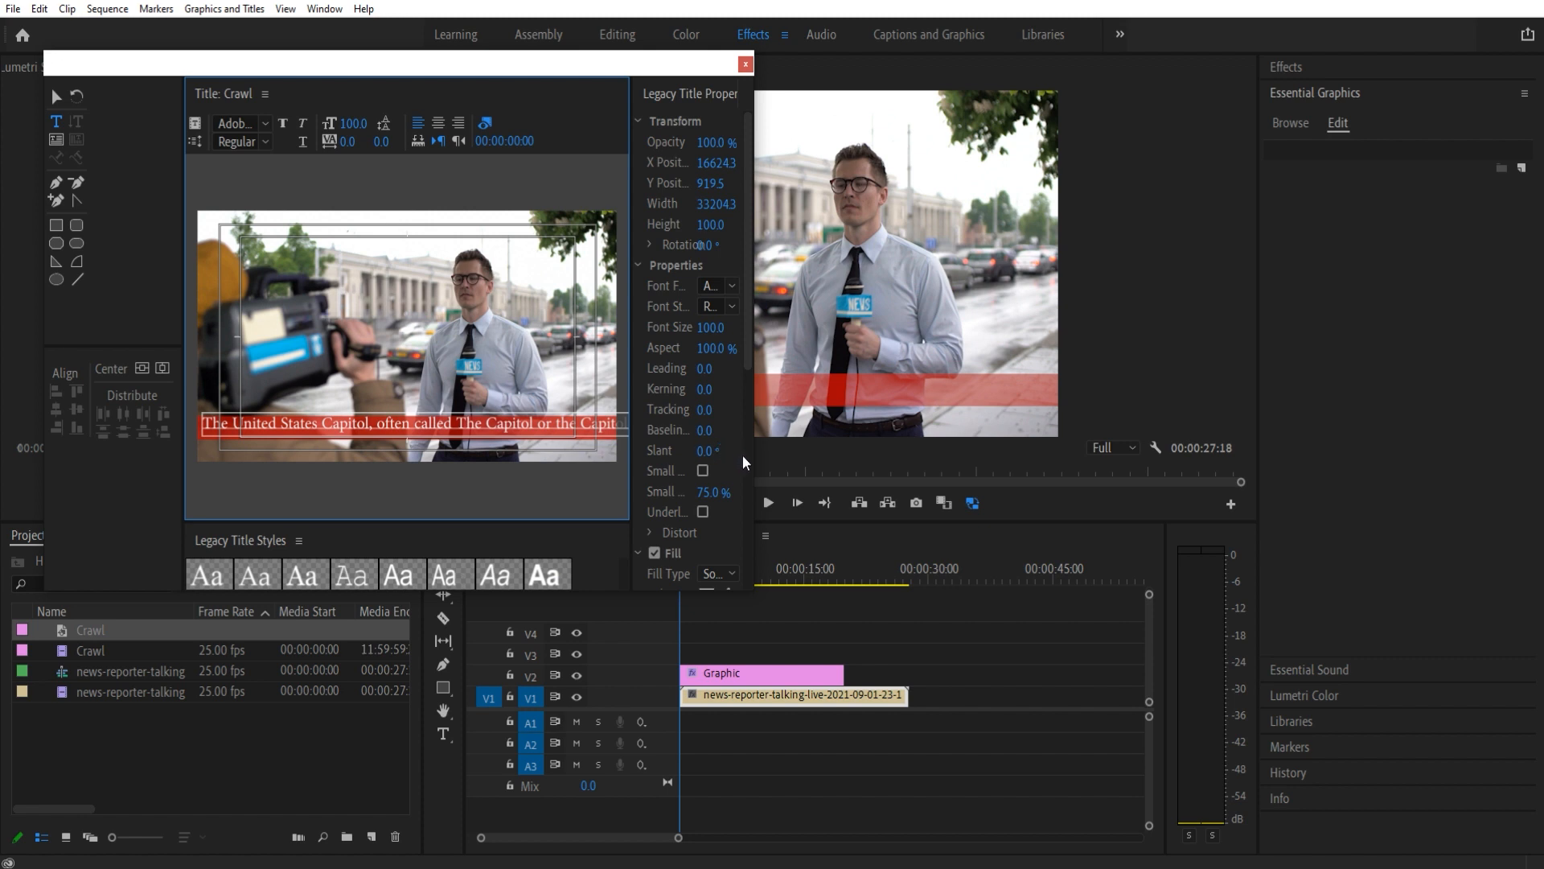
mouse_move(686, 444)
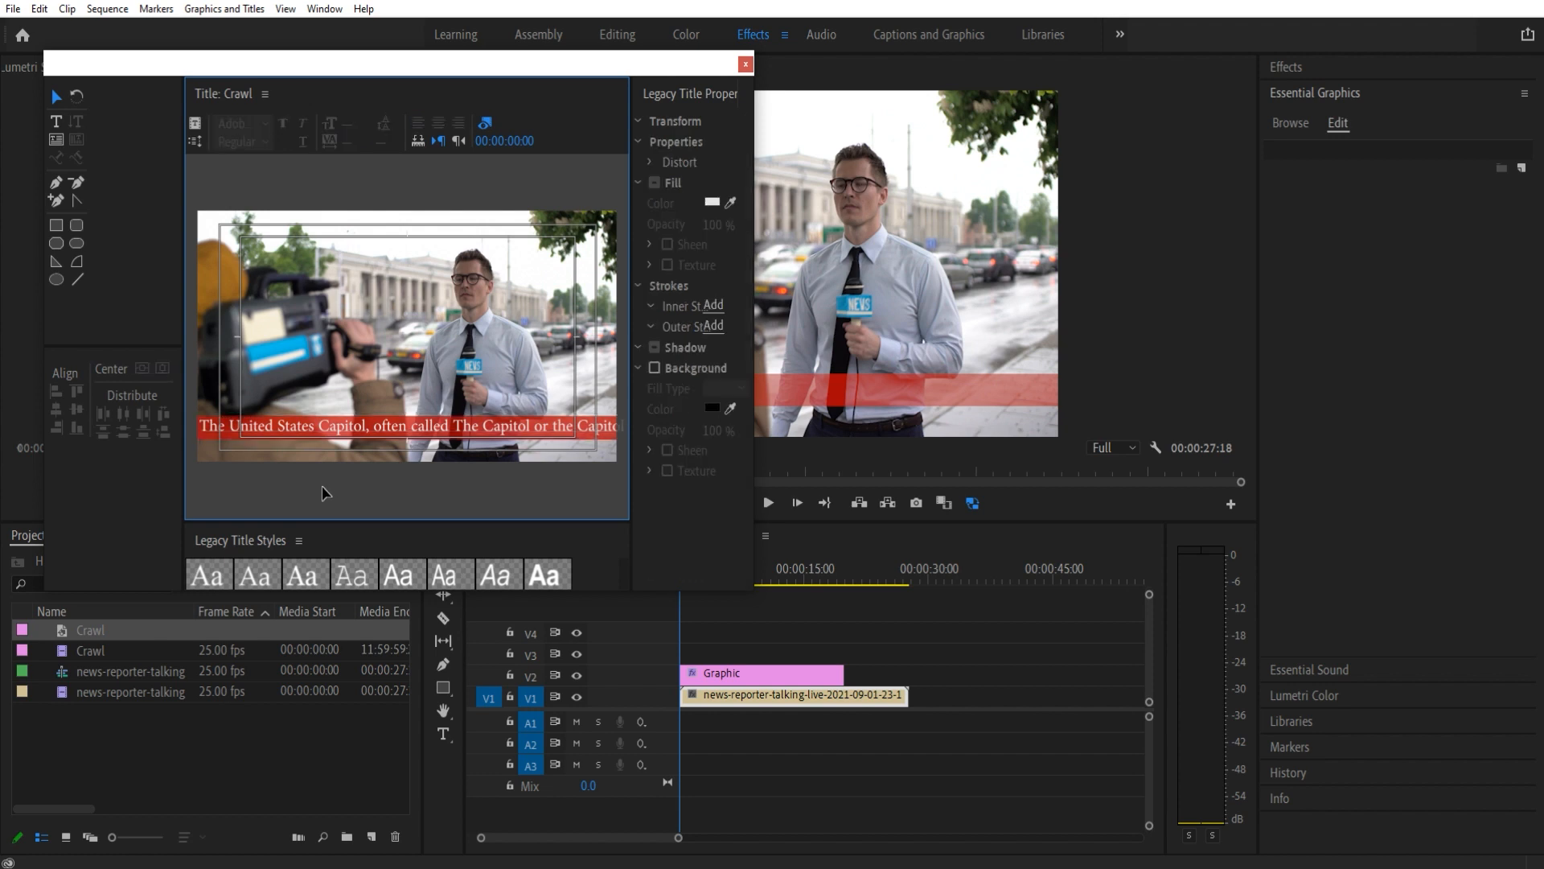
mouse_move(233, 77)
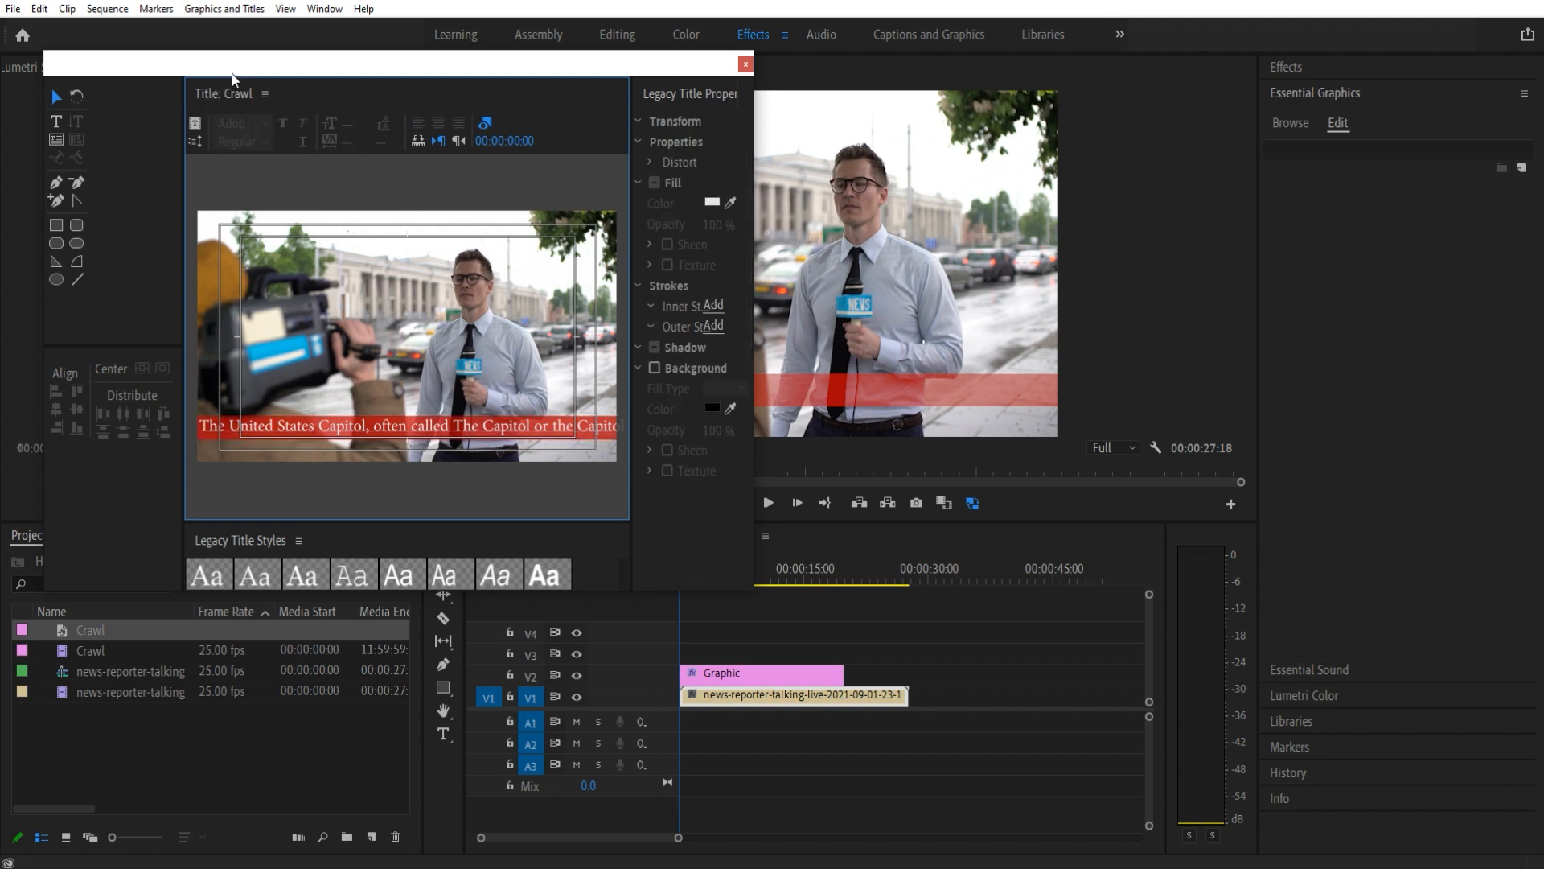
mouse_move(225, 146)
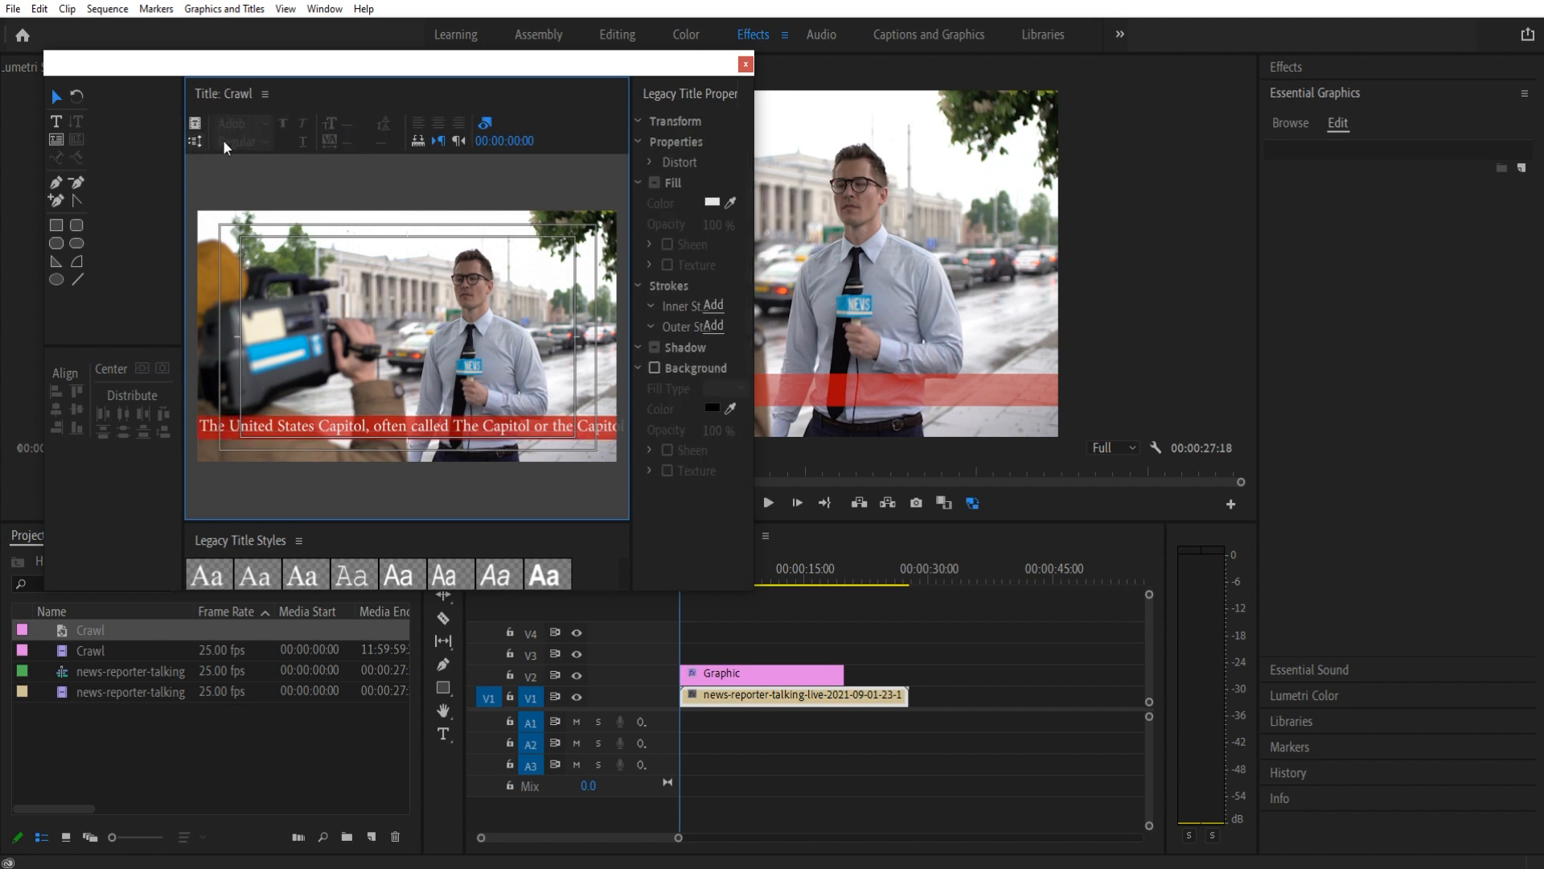
- Set the title's Roll/Crawl option to Crawl Left and close the title editor
left_click(195, 148)
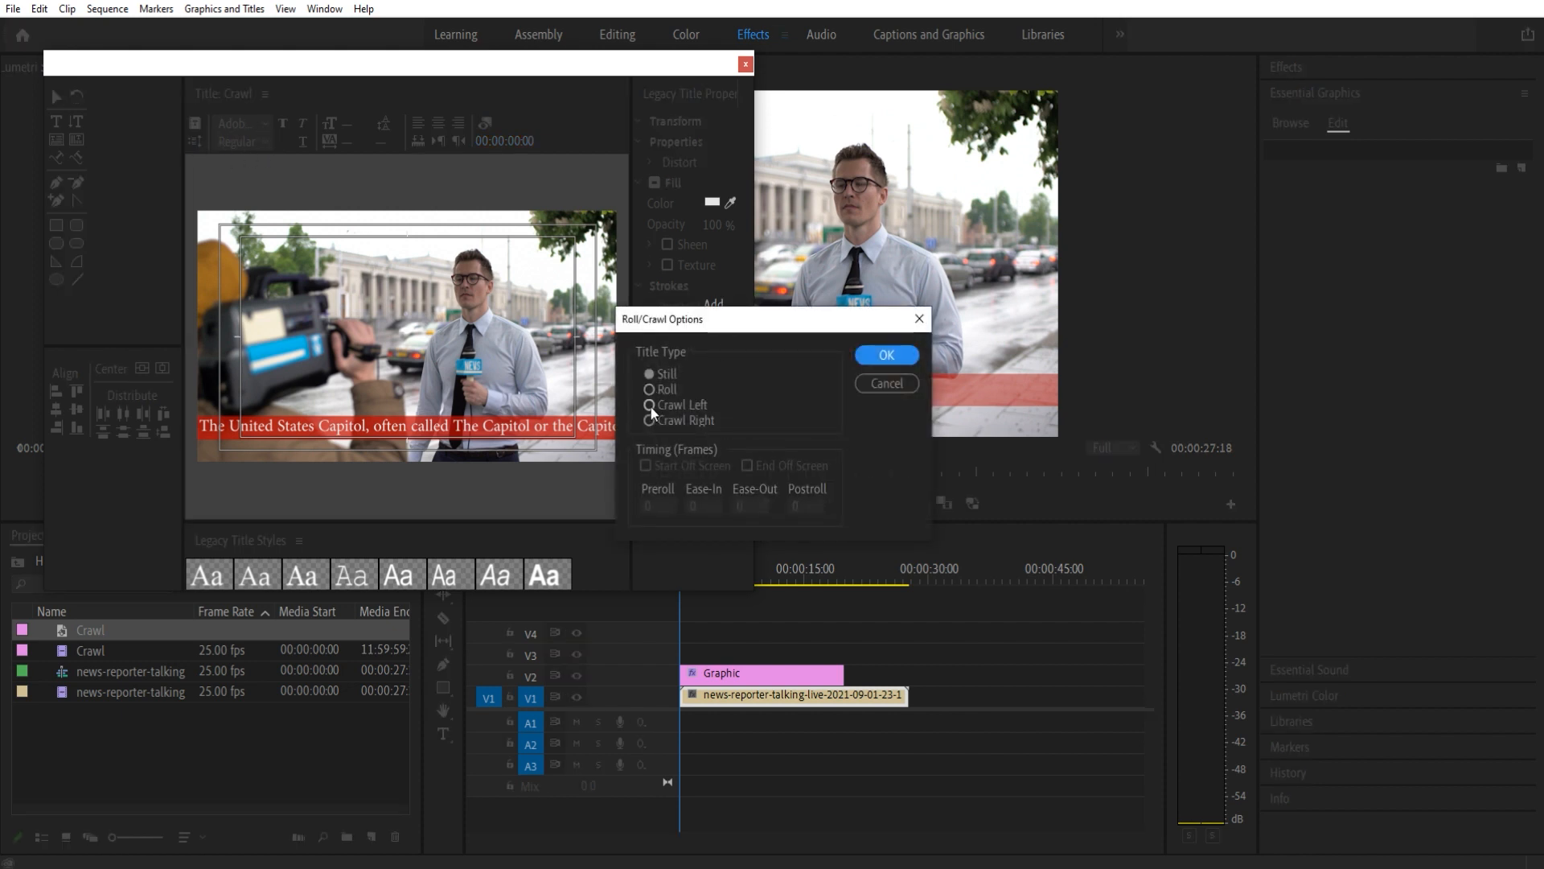
left_click(648, 406)
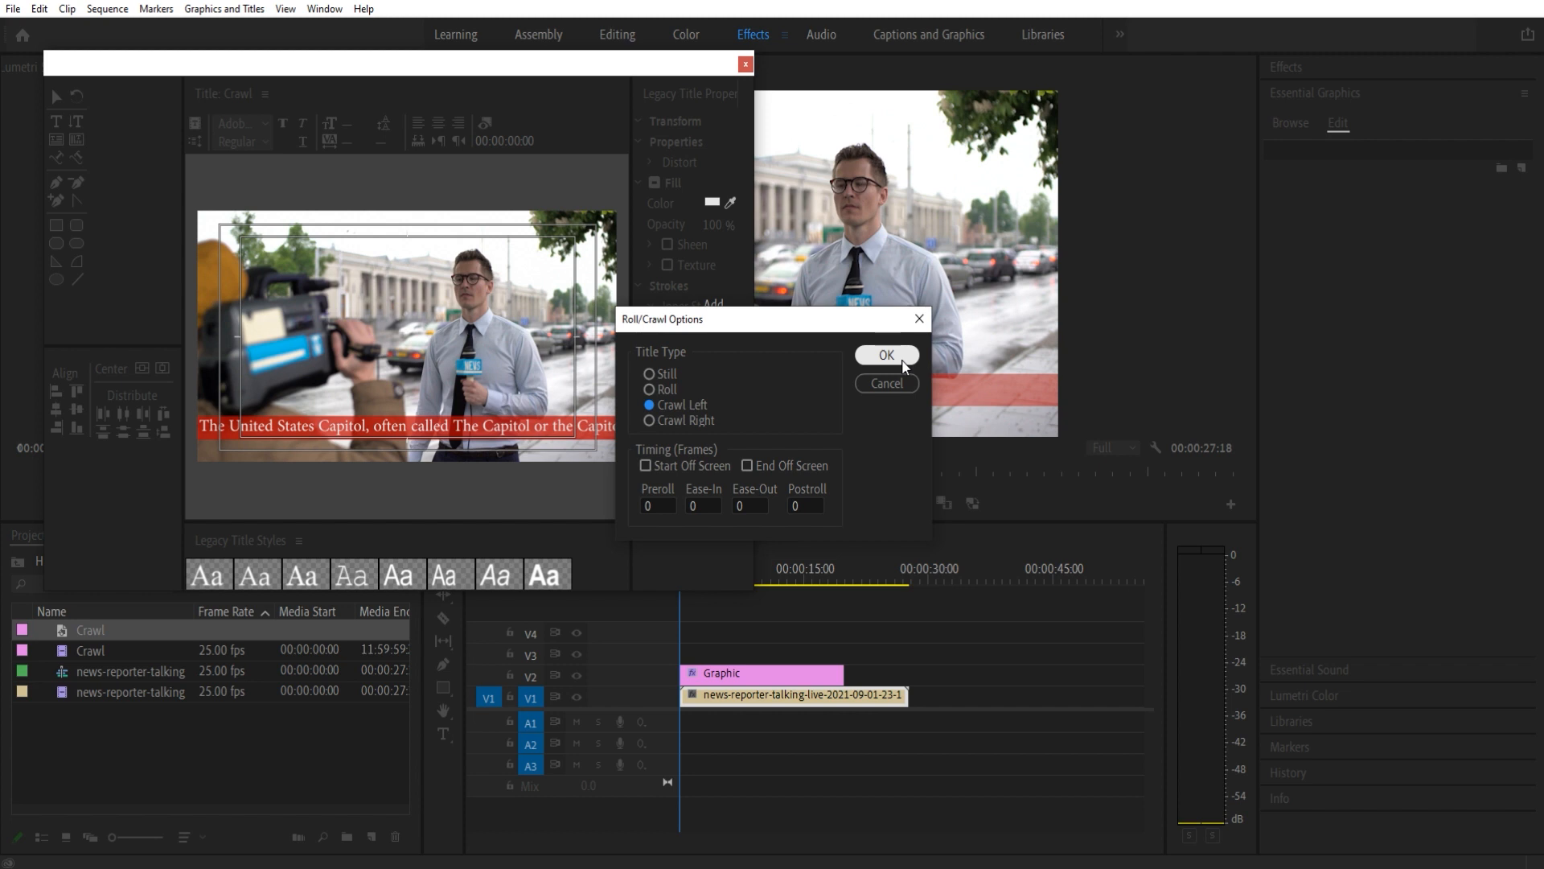
left_click(885, 354)
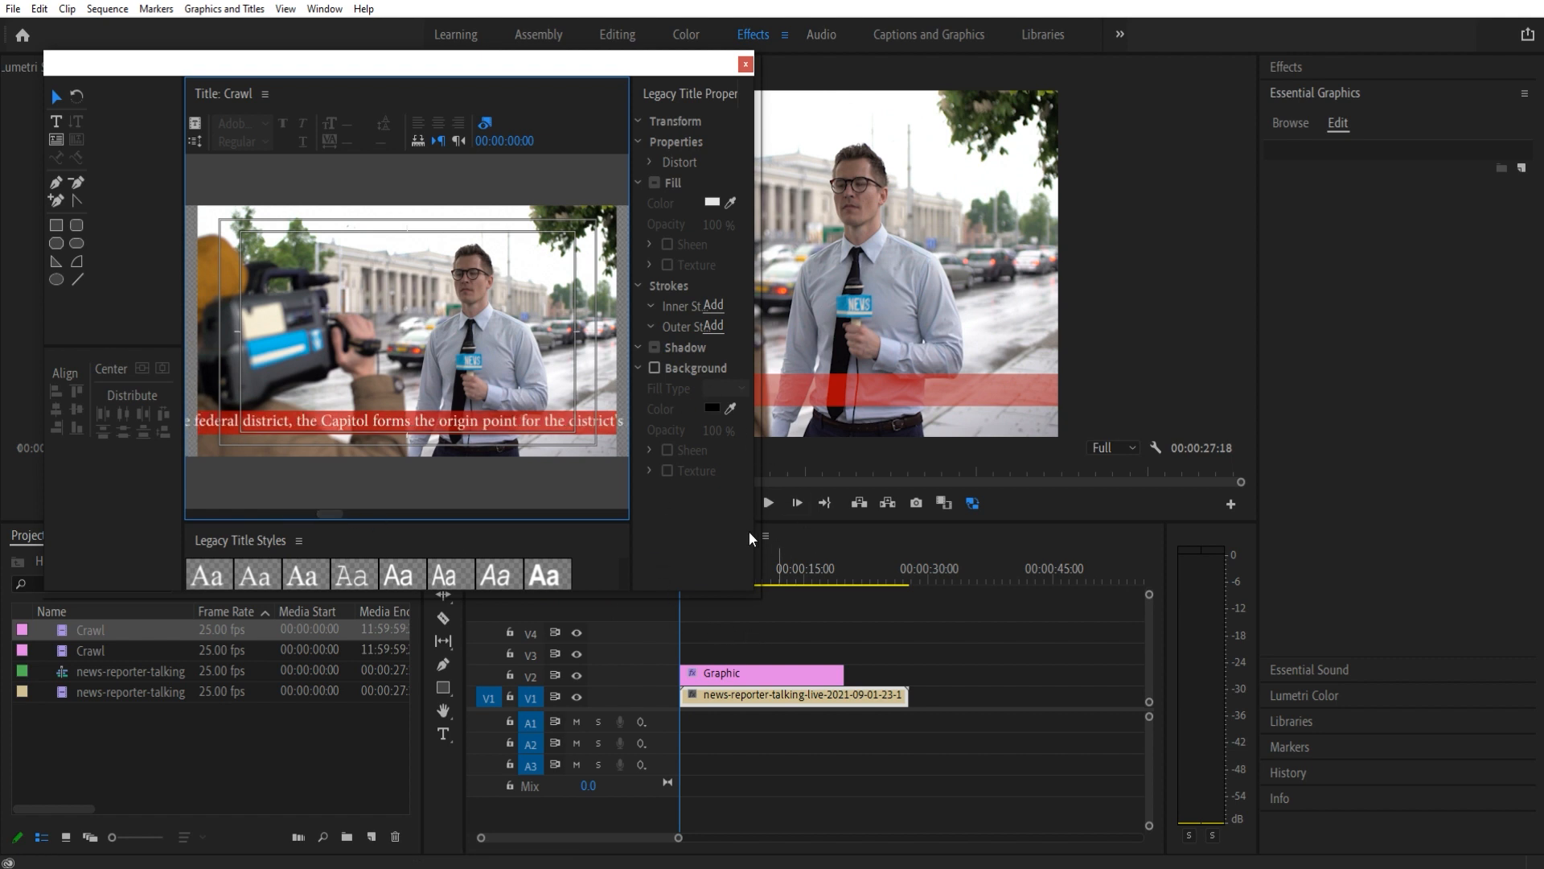
left_click(745, 65)
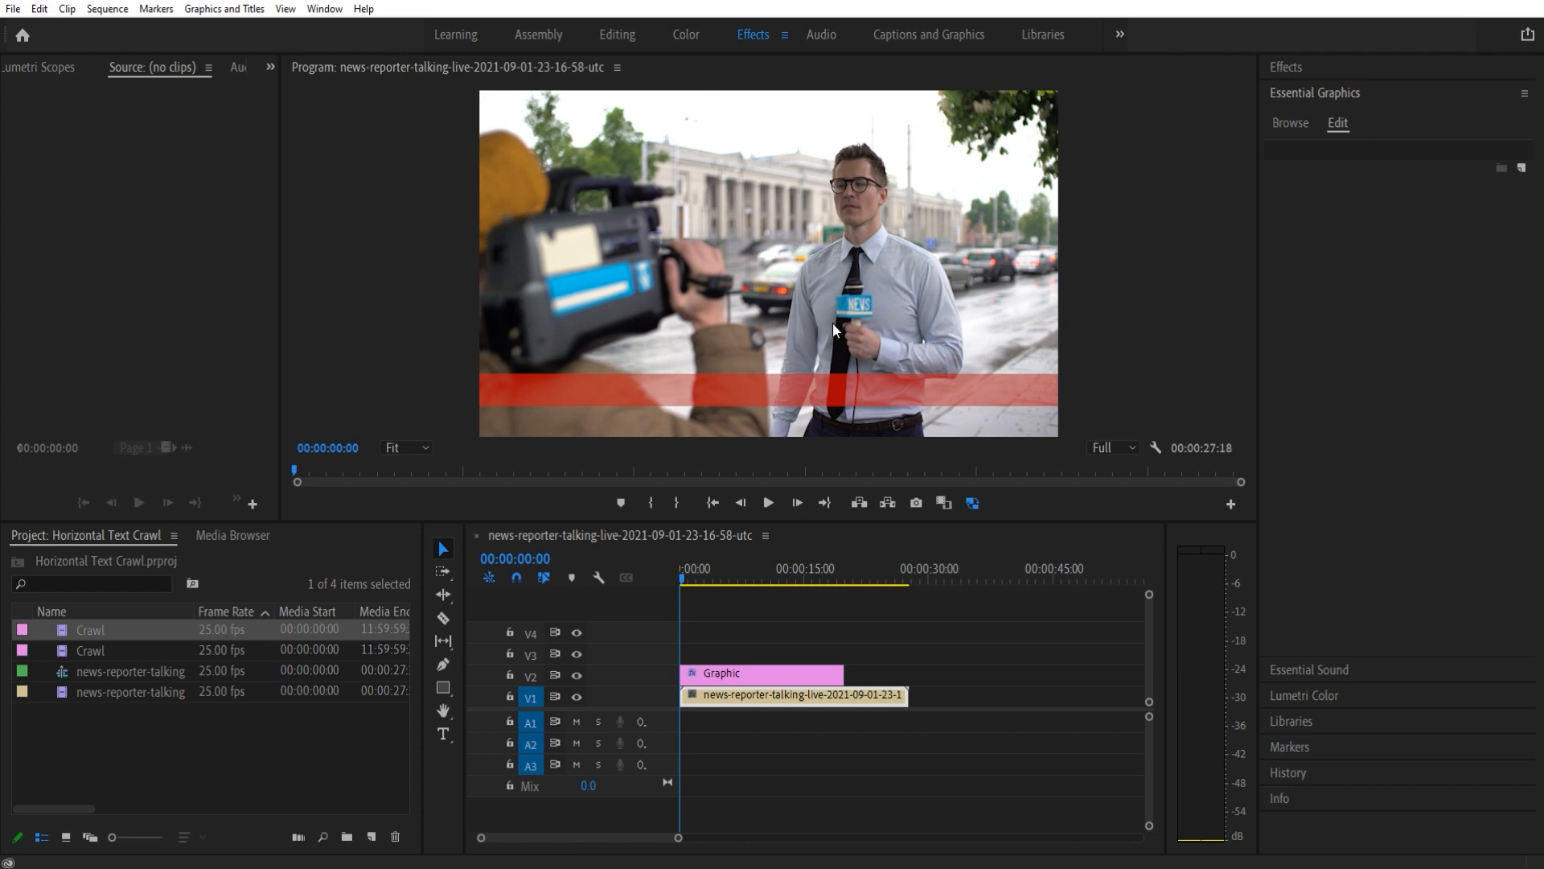
- Place the Crawl title on track V3 above the red bar and preview the crawl
double_click(90, 633)
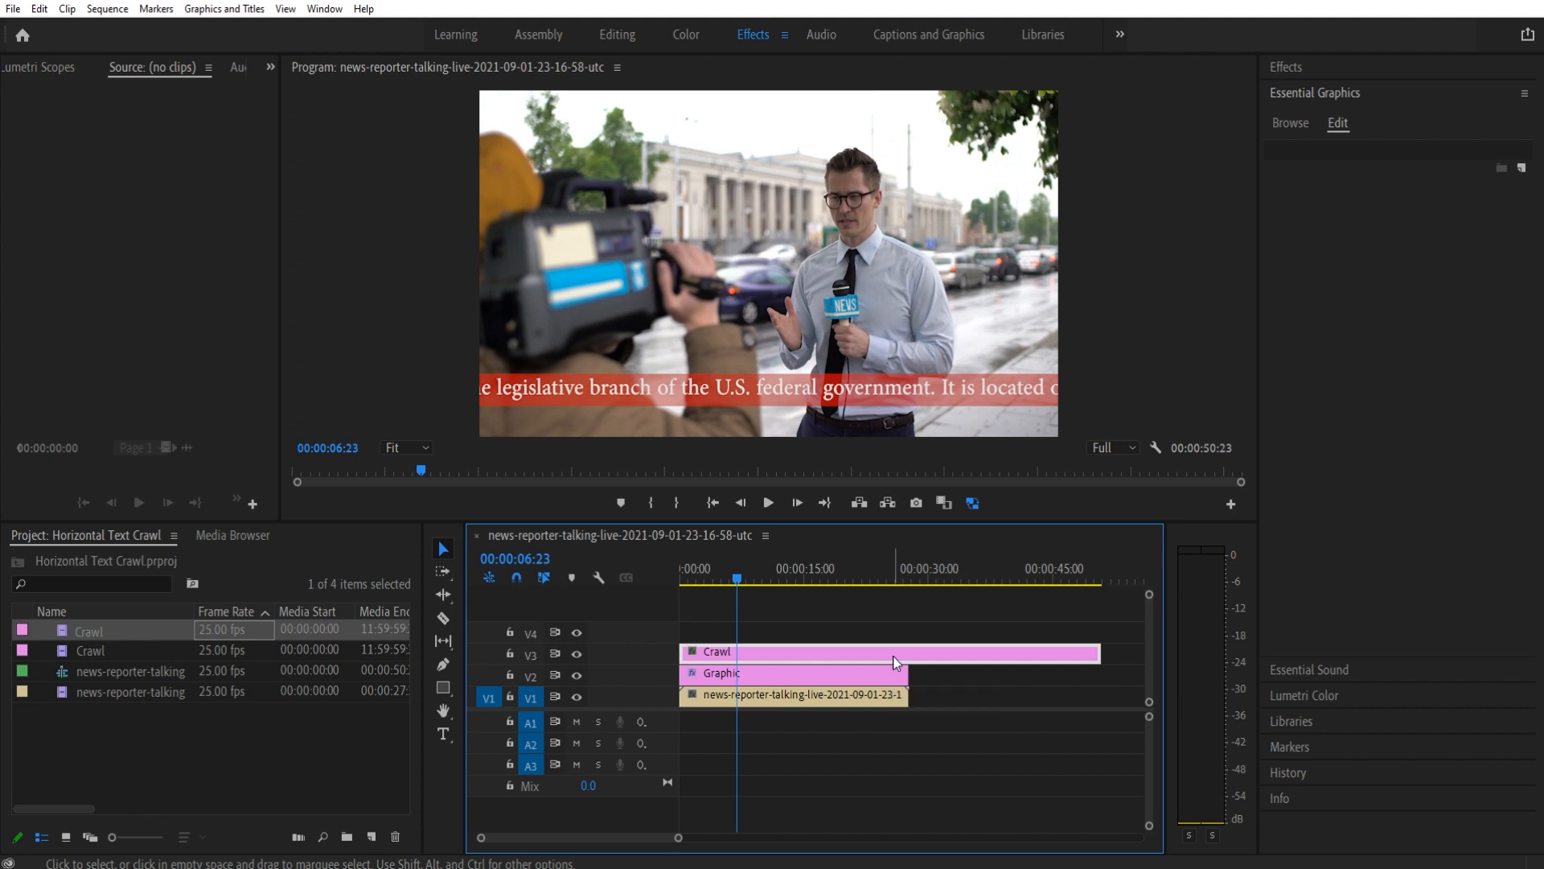
mouse_move(895, 661)
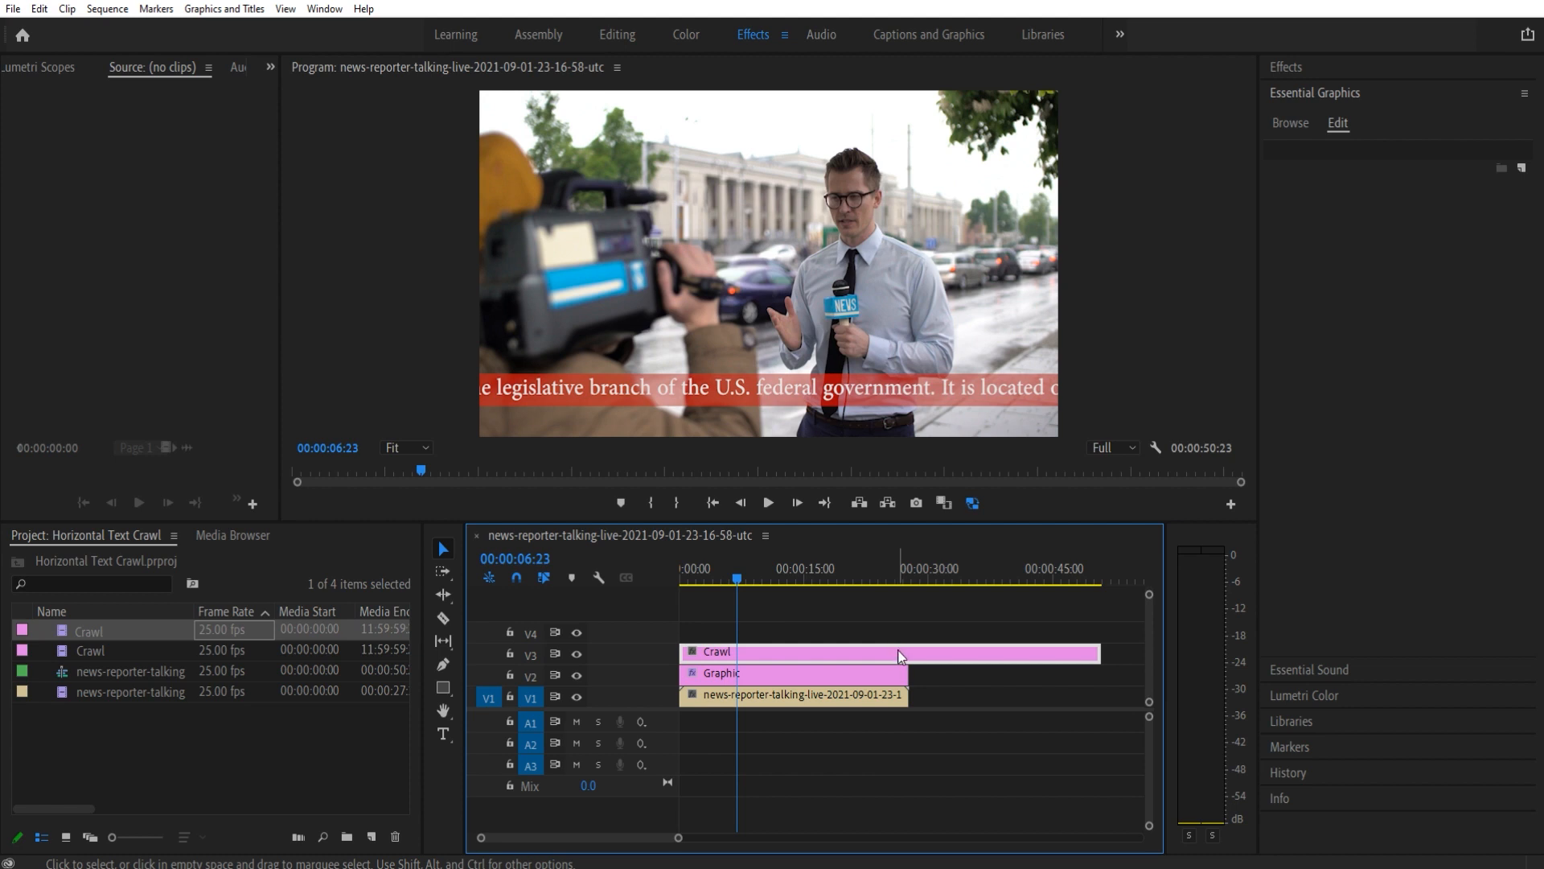
mouse_move(943, 656)
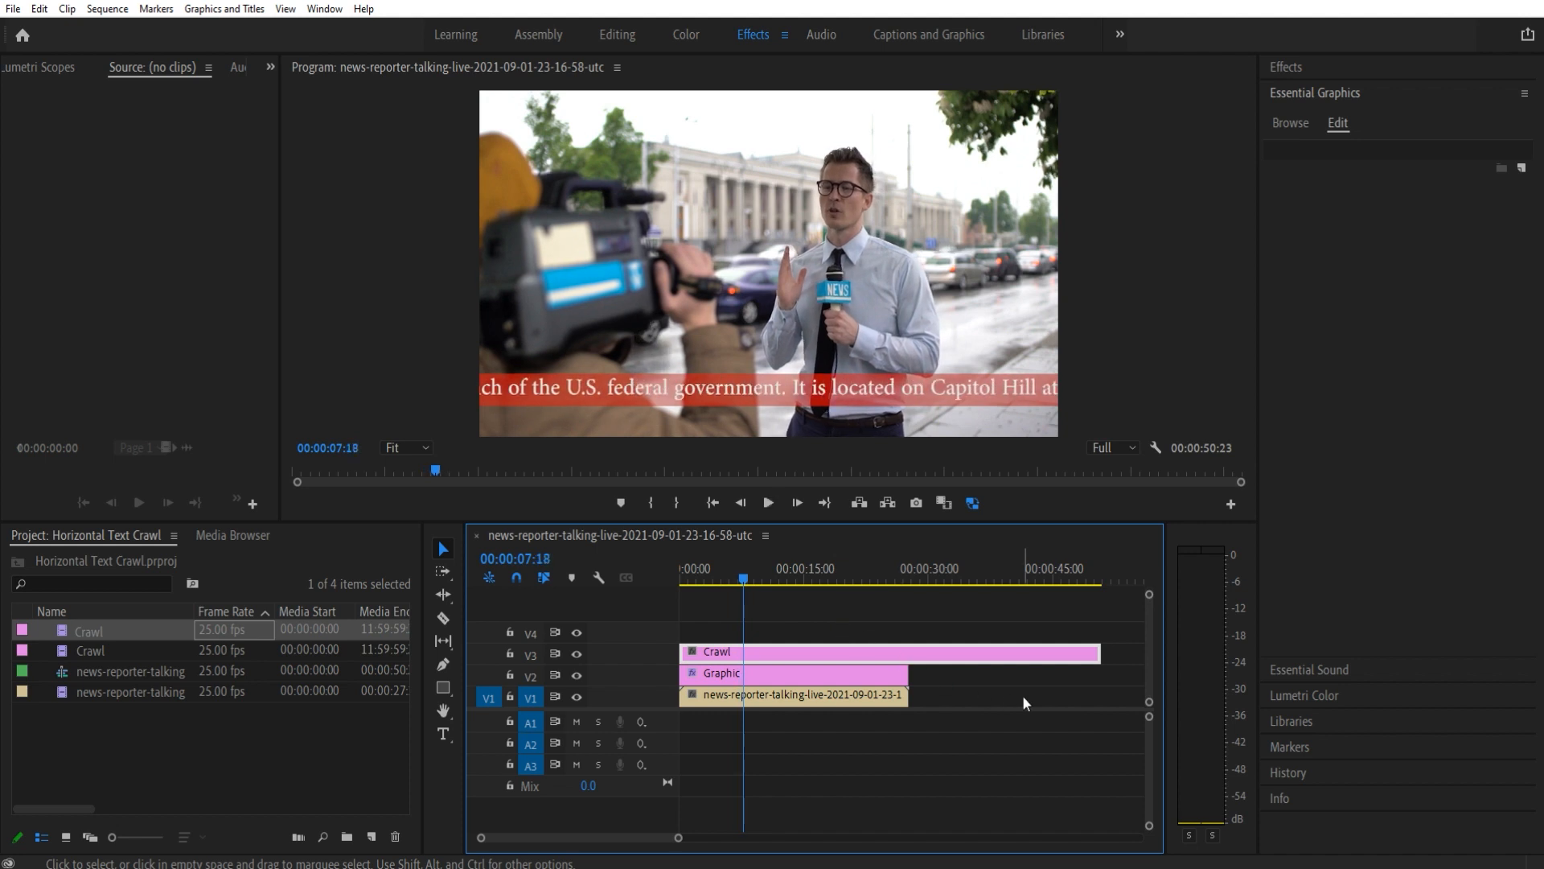
mouse_move(1398, 256)
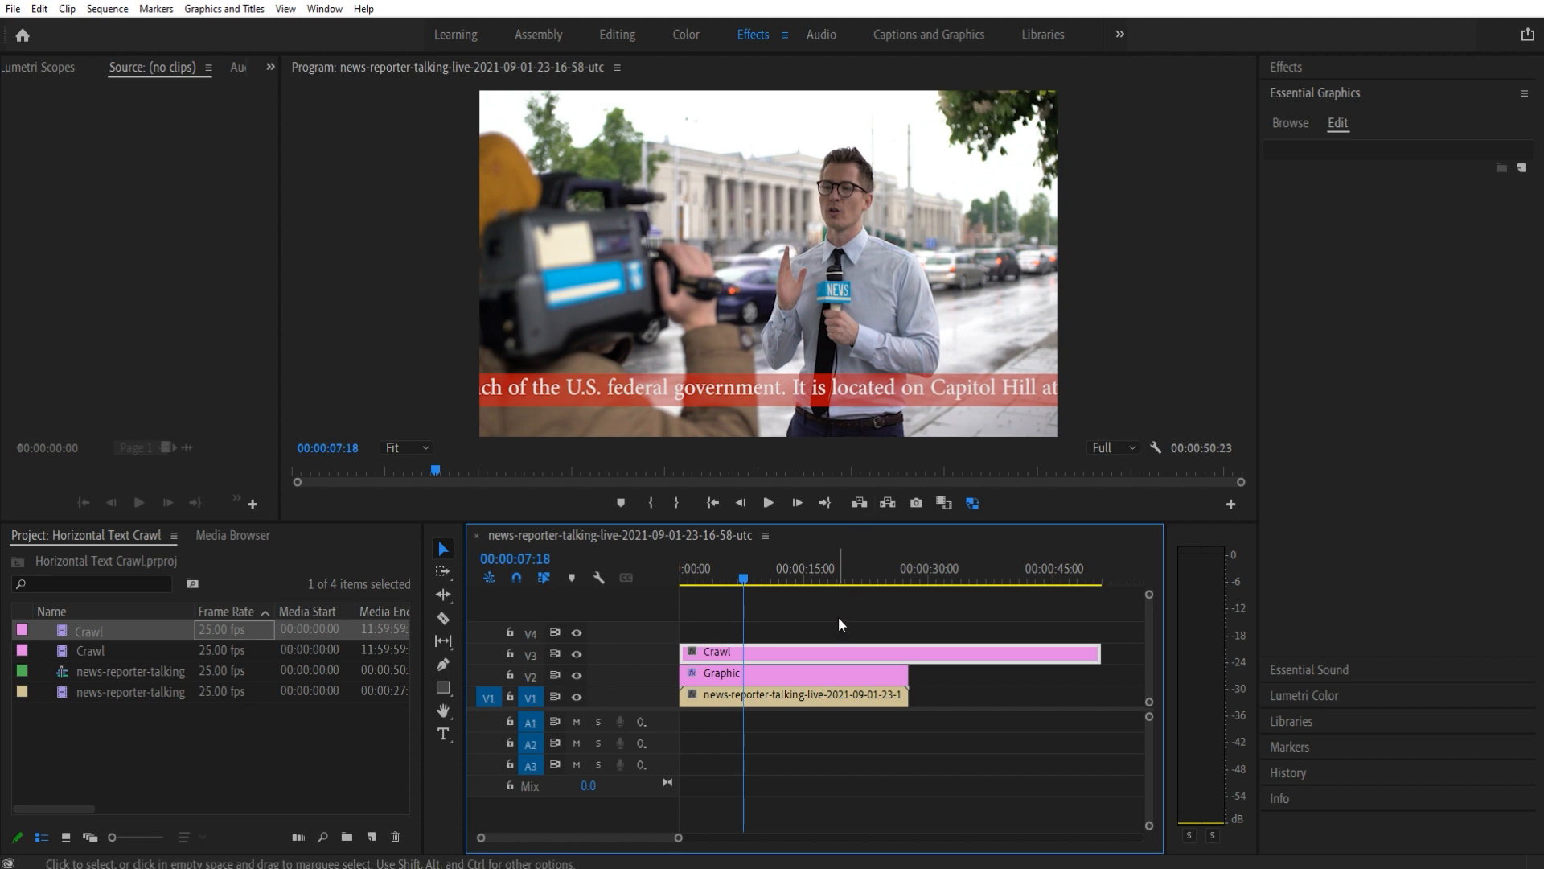
mouse_move(830, 636)
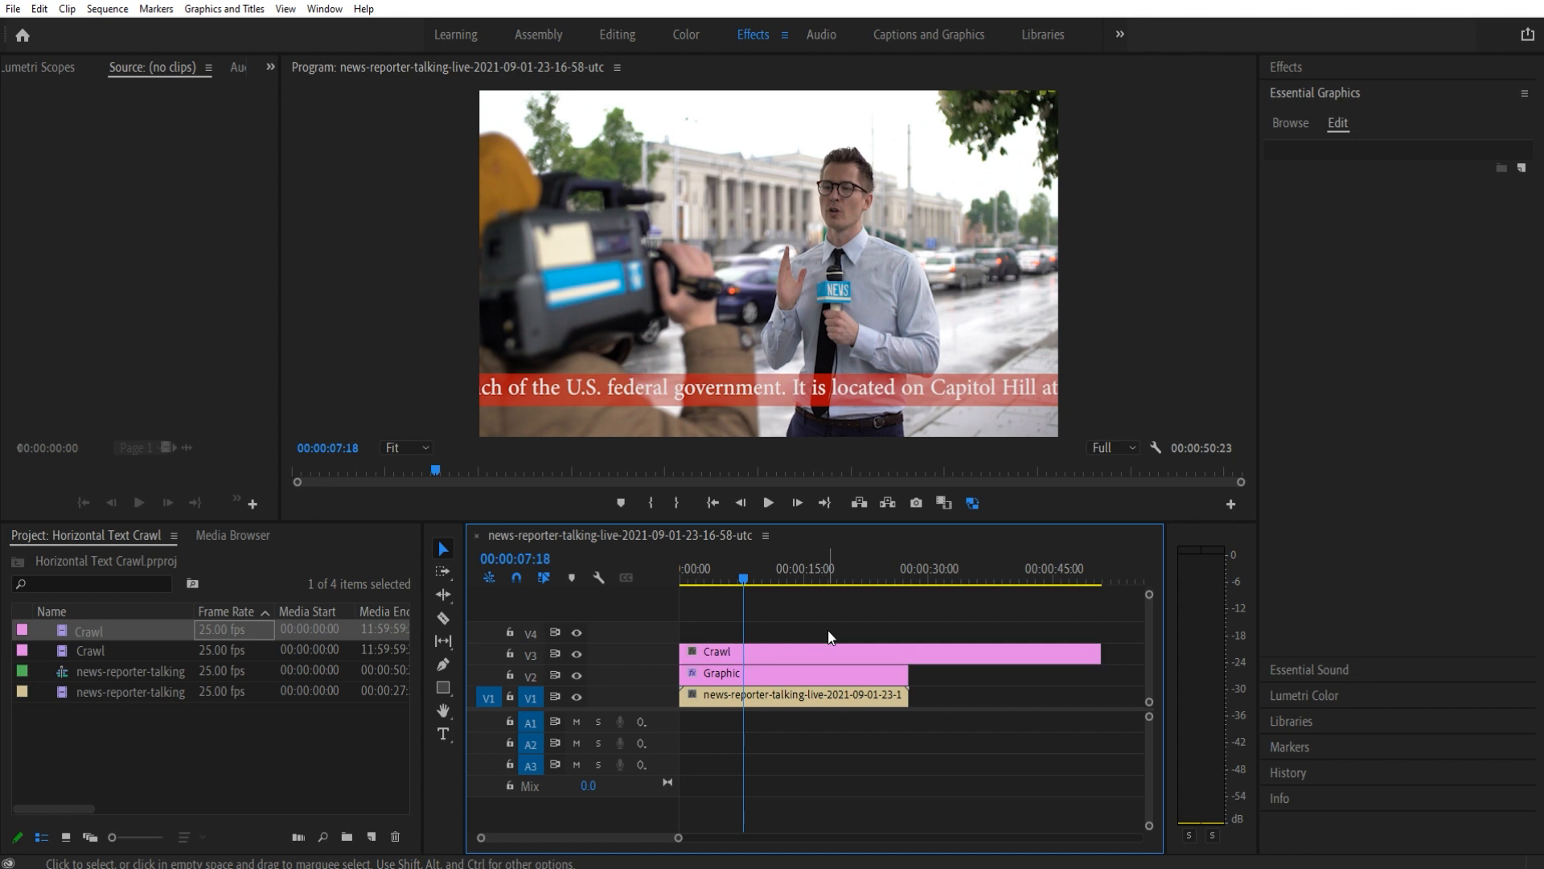
mouse_move(989, 766)
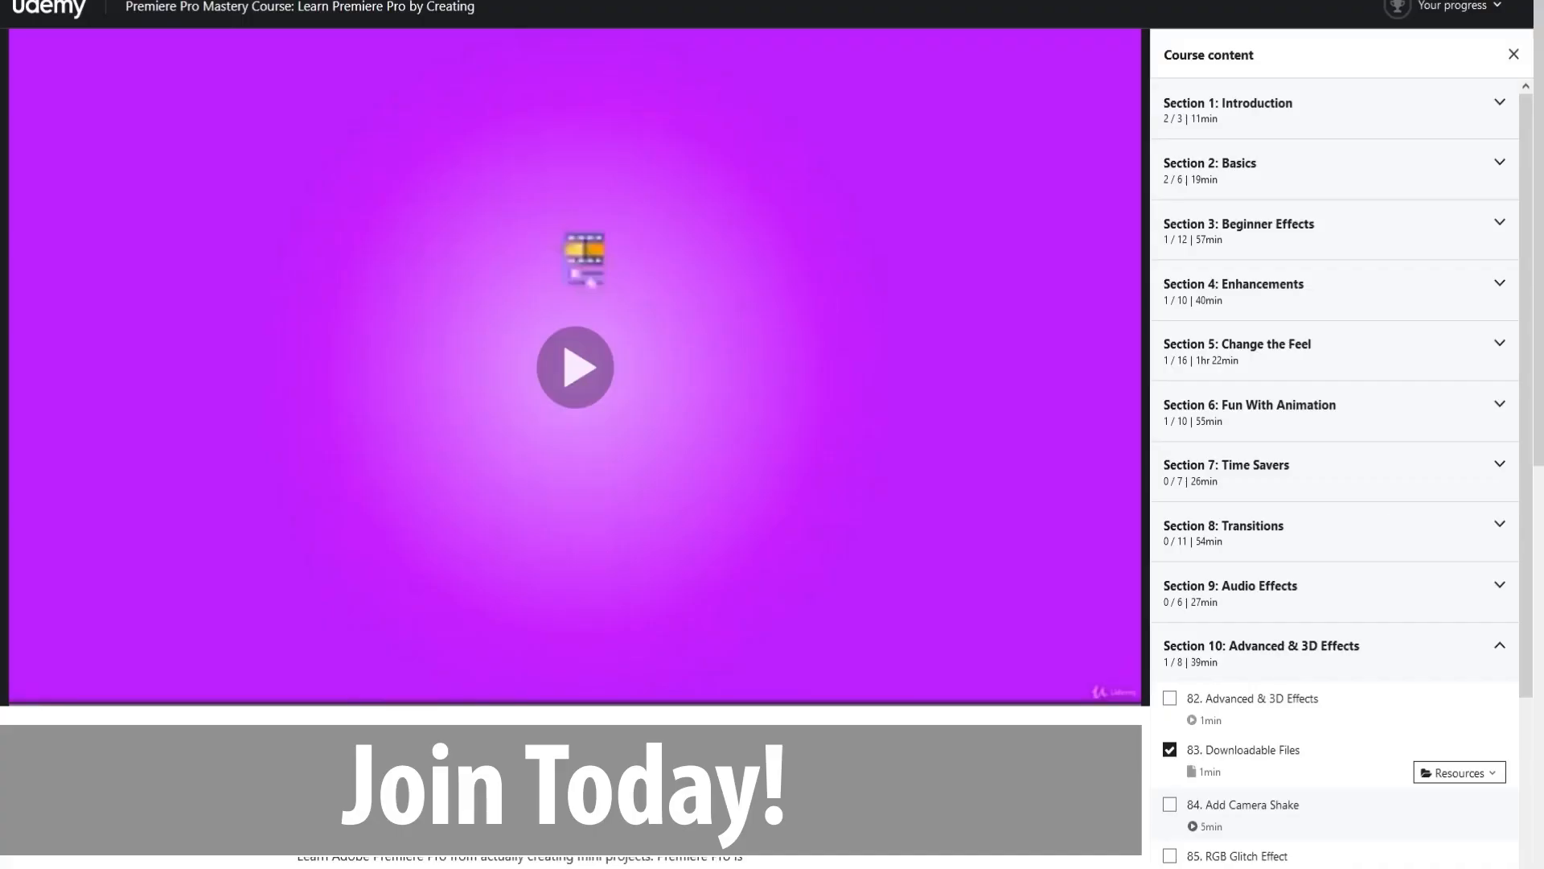
- Expand Section 8: Transitions in the Udemy course content sidebar
scroll("up", 3)
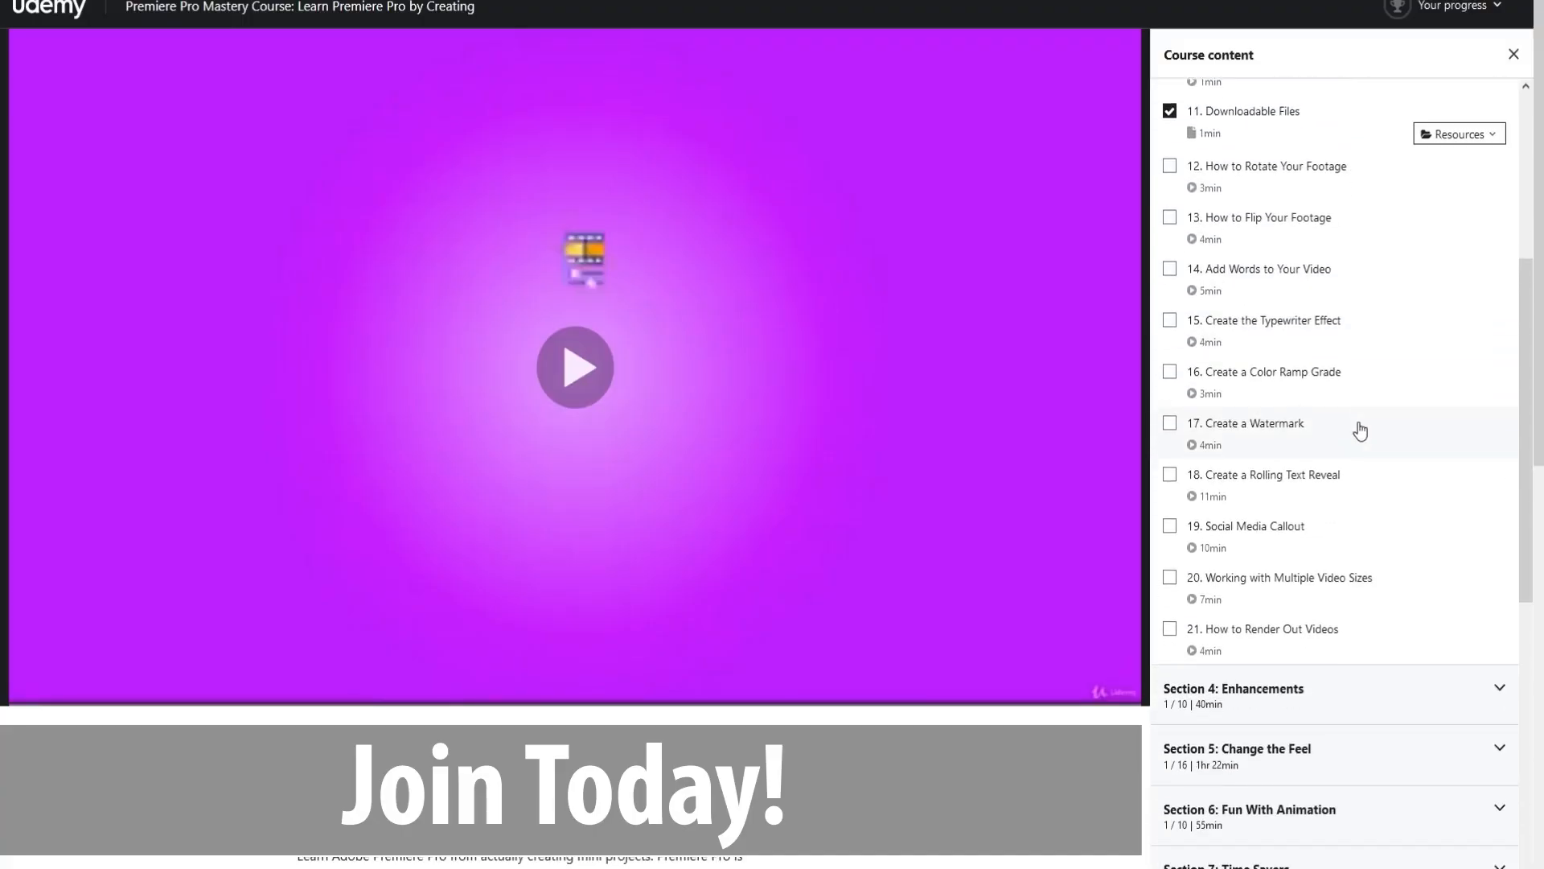
scroll("down", 3)
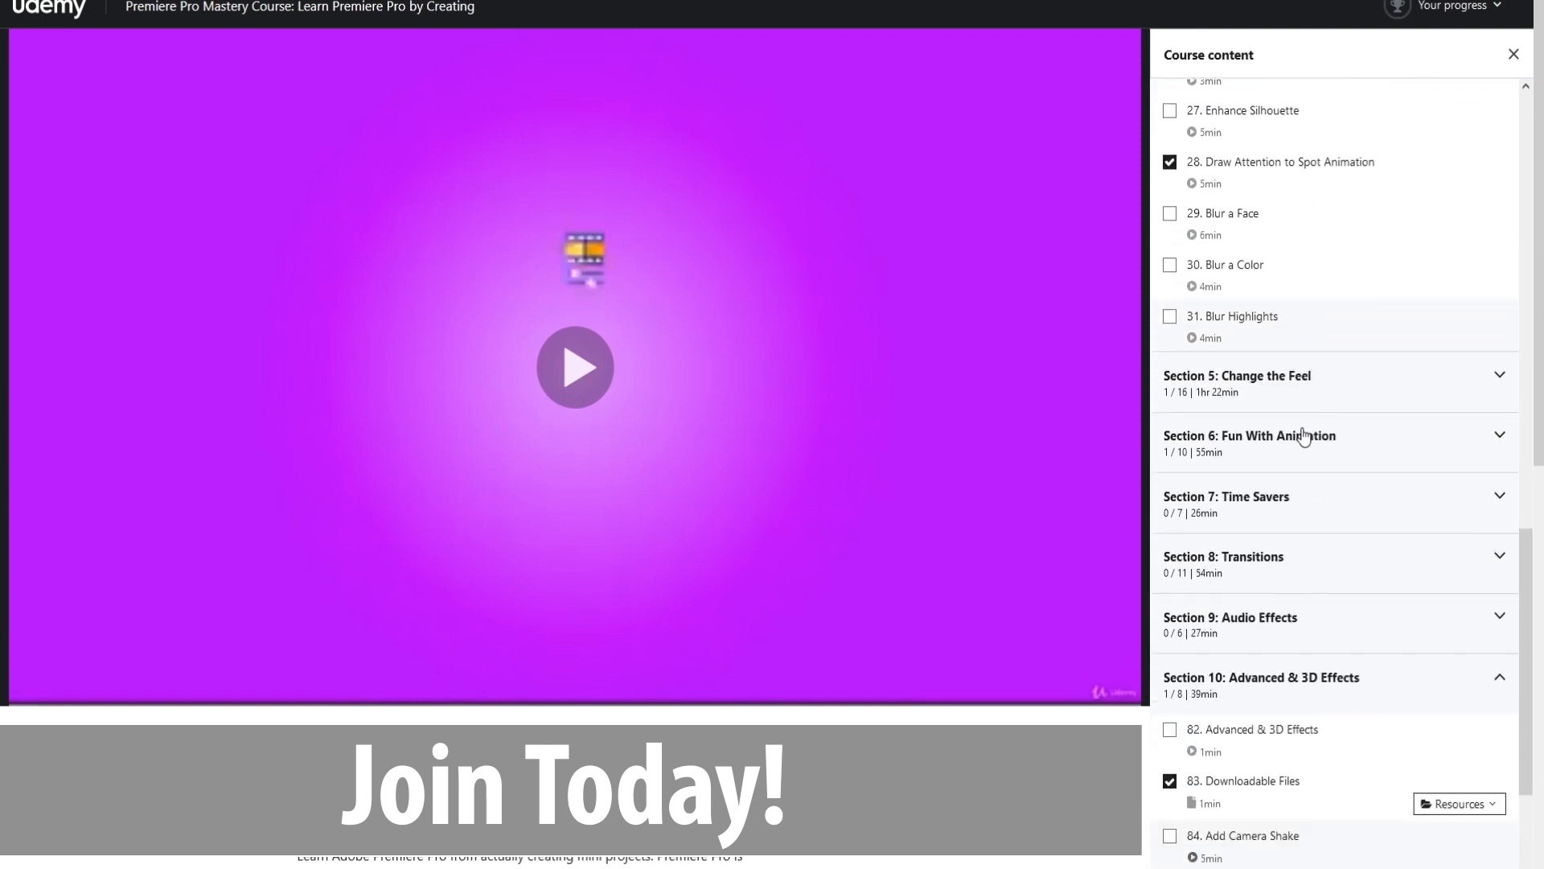
left_click(1223, 563)
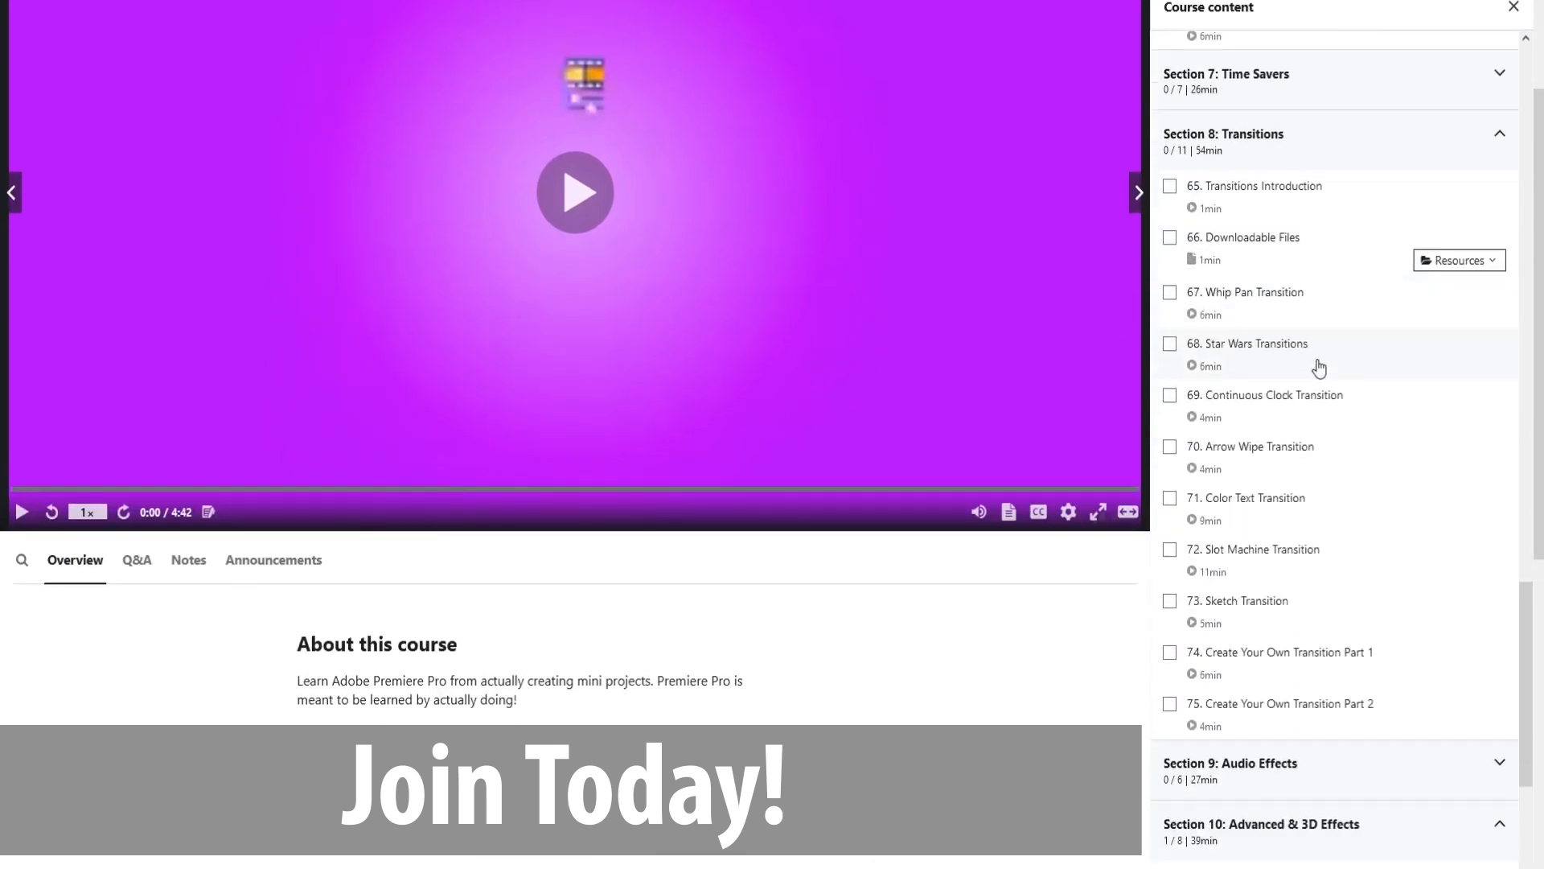
scroll("down", 3)
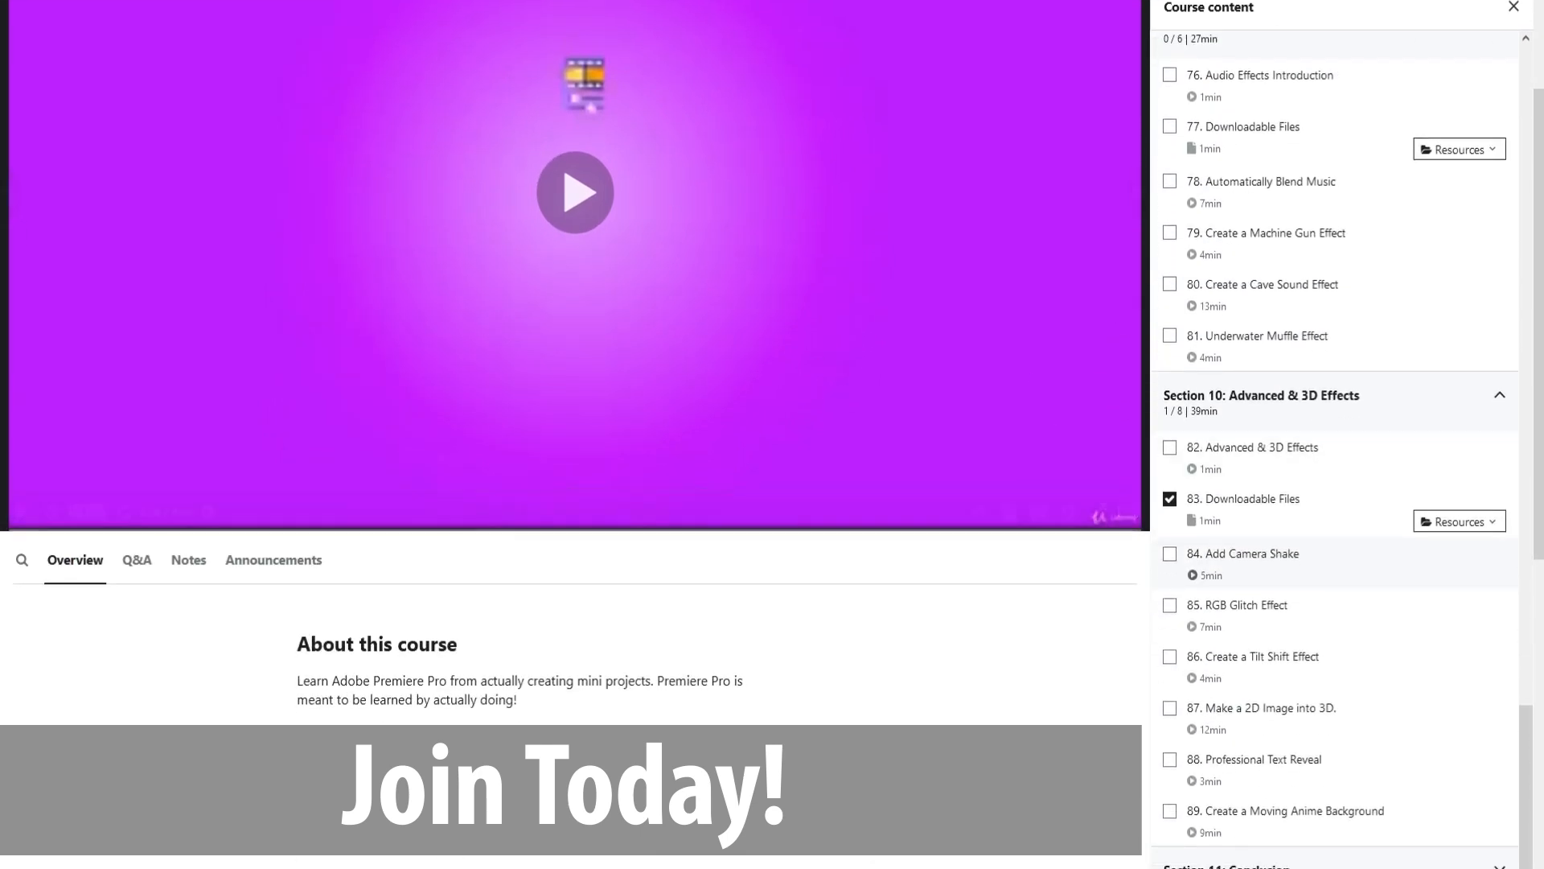